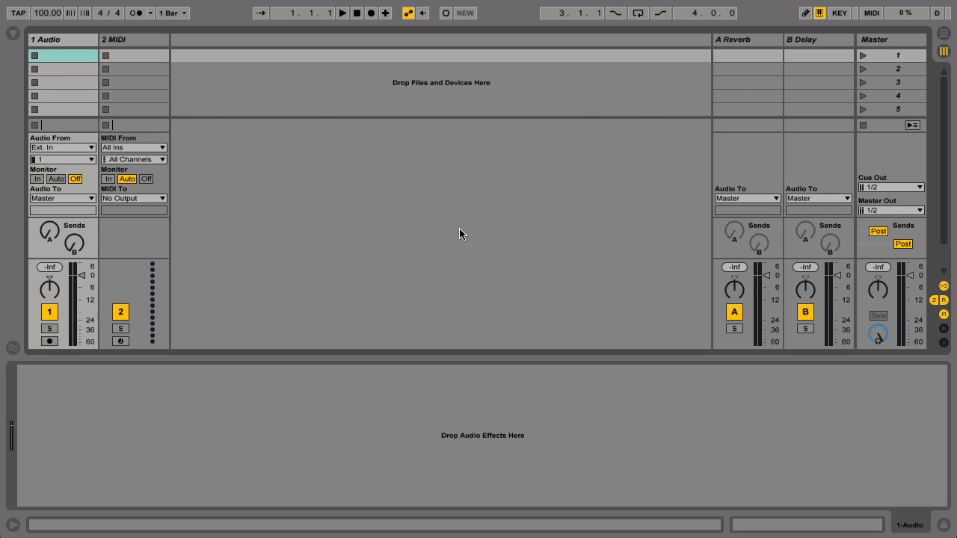
Step: Bring up Live's Preferences window from the application menu
click(51, 8)
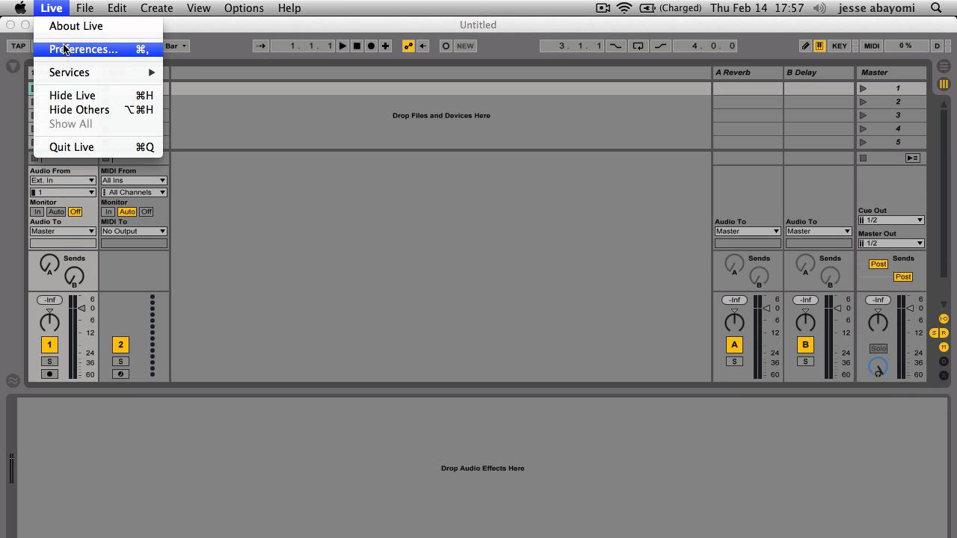
click(82, 48)
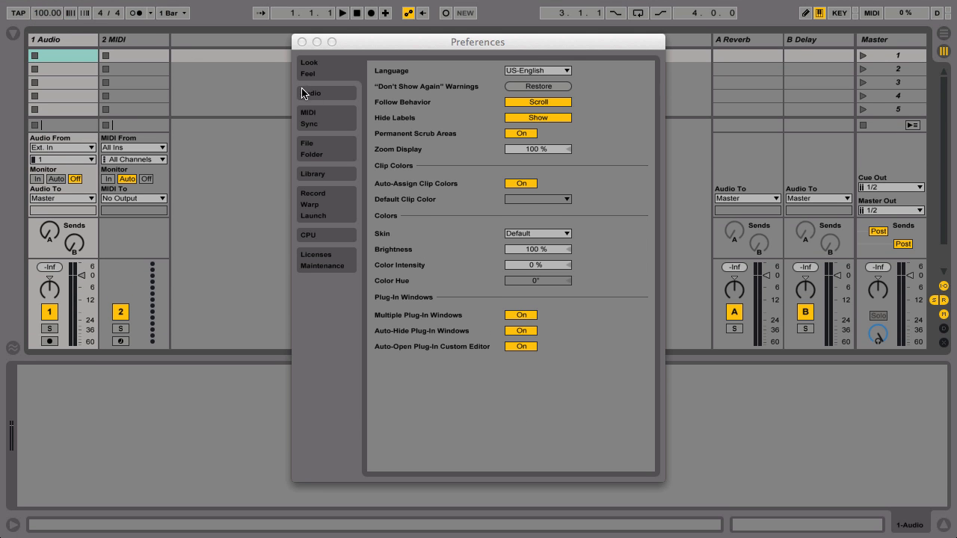
Step: Show the Audio preferences with the CoreAudio driver and Scarlett 2i4 devices
click(311, 93)
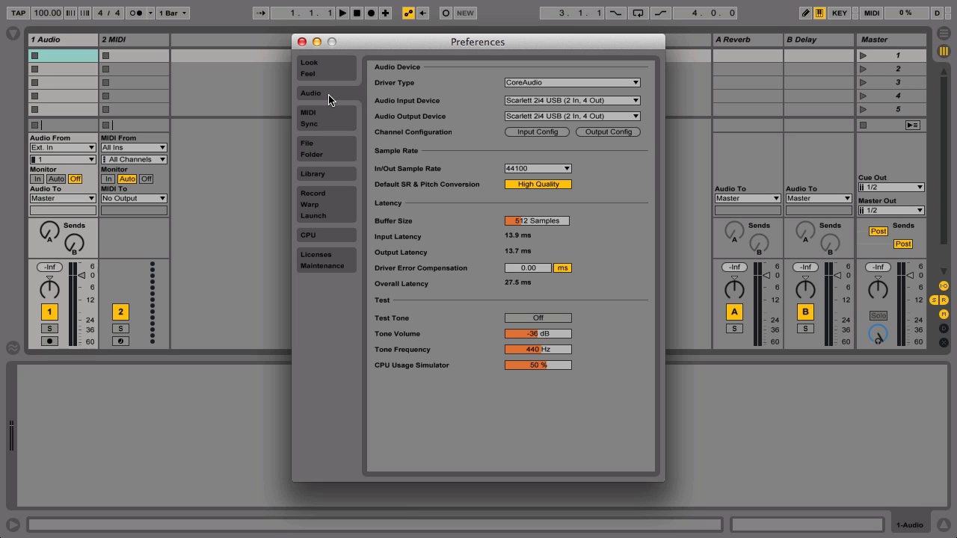
mouse_move(395, 215)
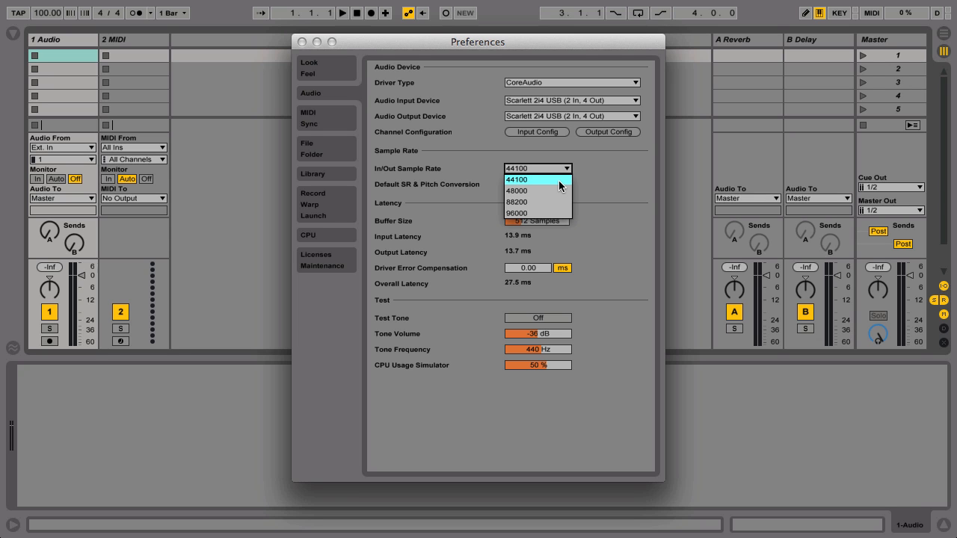
mouse_move(536, 192)
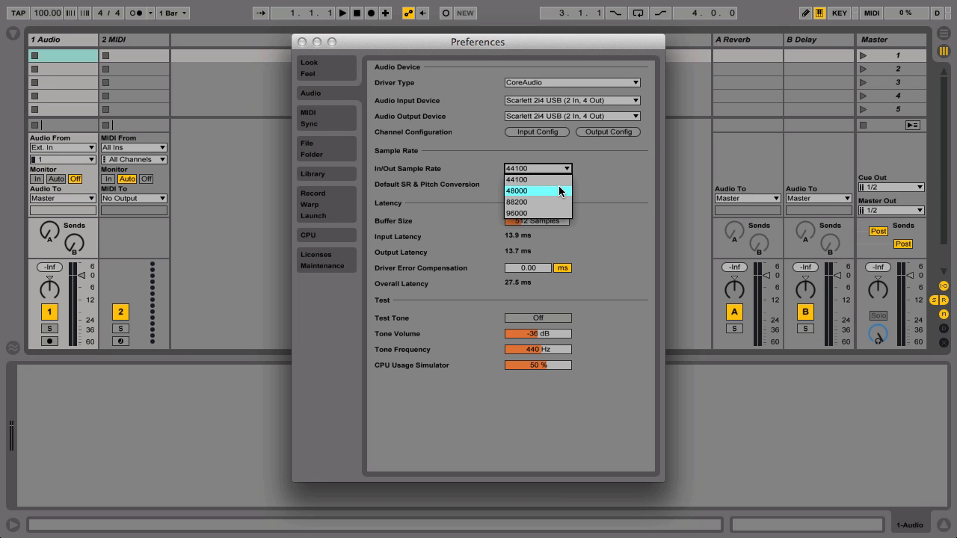
mouse_move(537, 212)
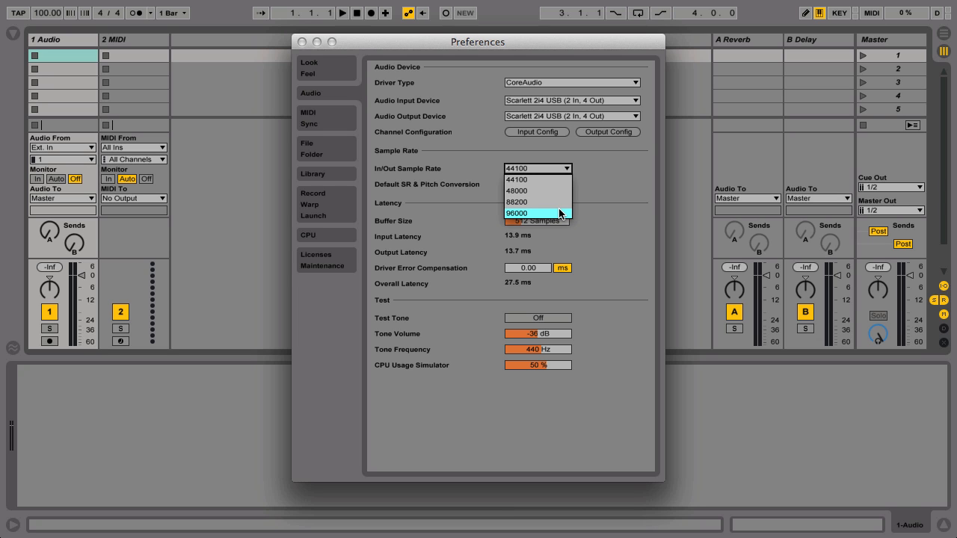
mouse_move(536, 180)
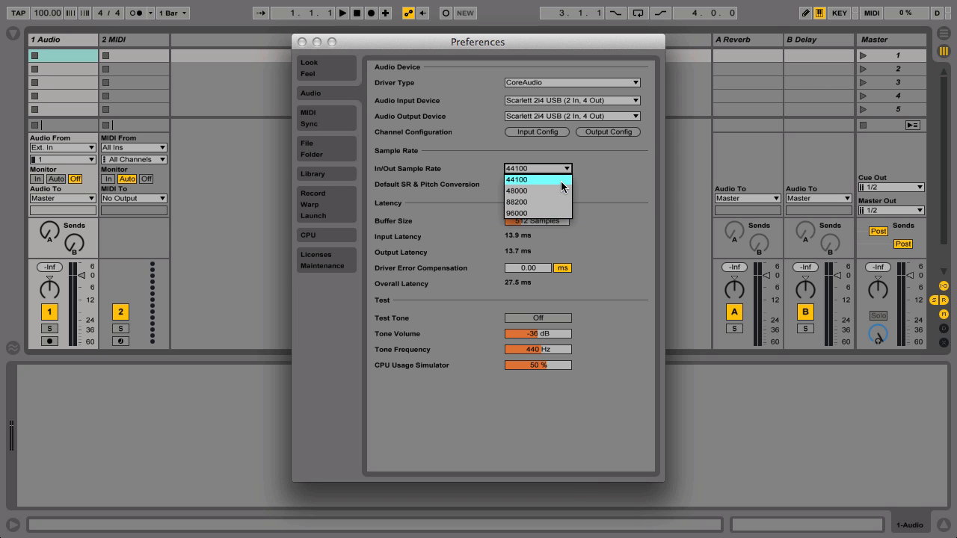
click(516, 179)
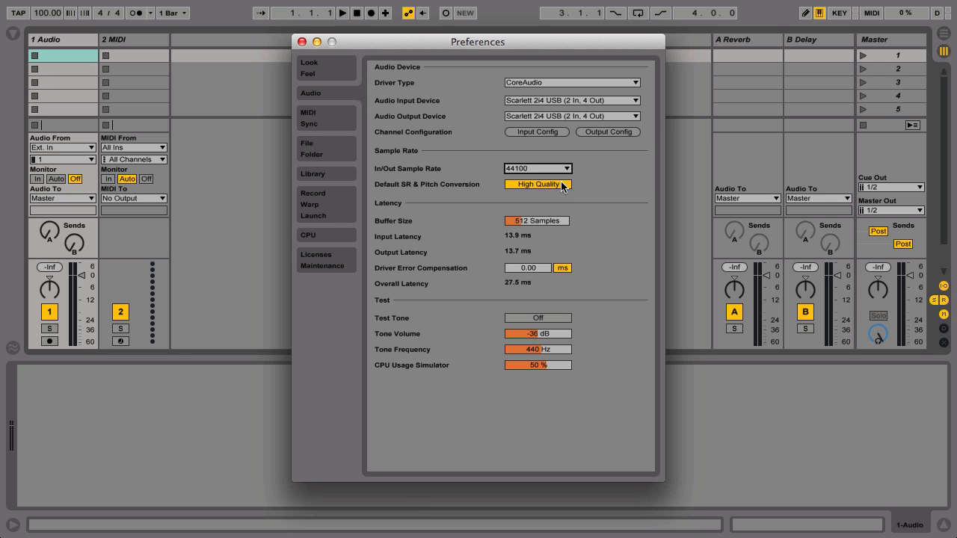
mouse_move(565, 189)
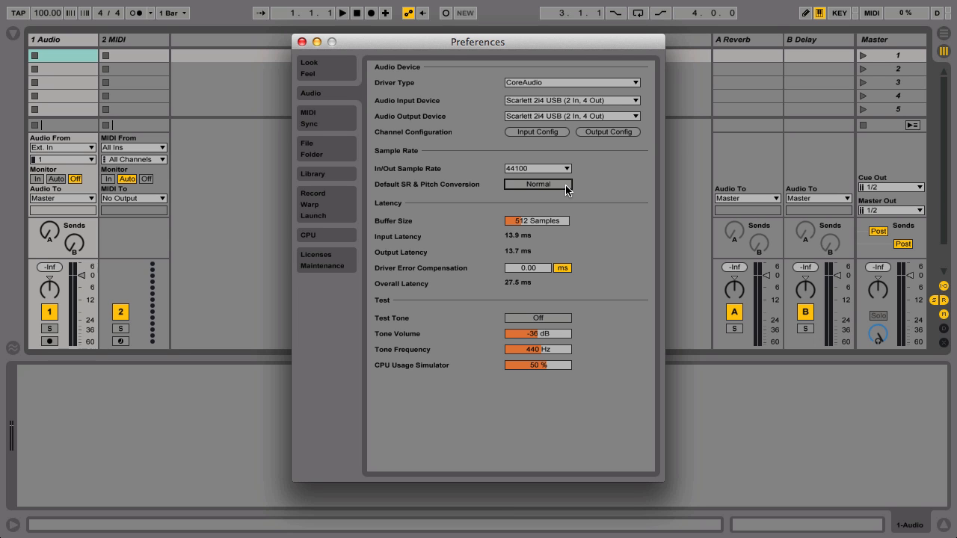
click(537, 184)
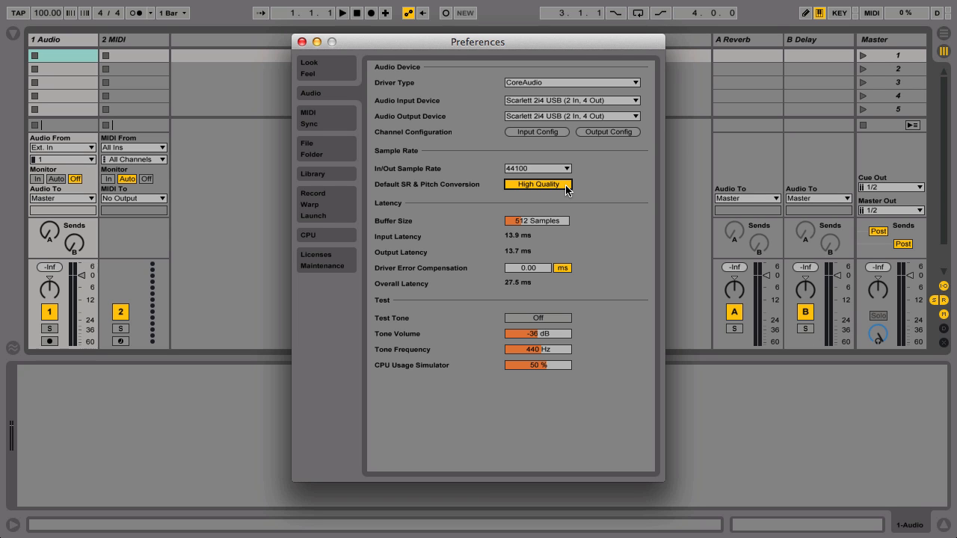
mouse_move(568, 230)
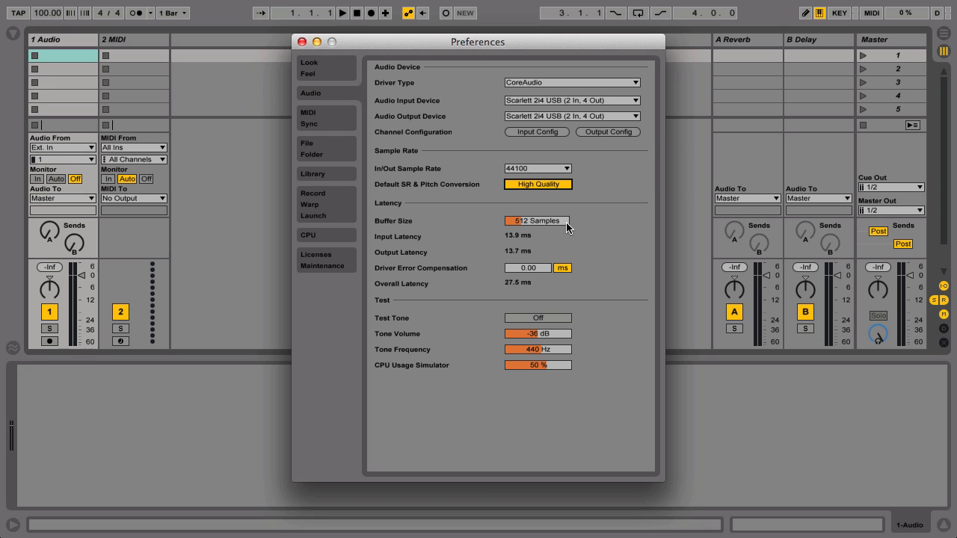
mouse_move(532, 245)
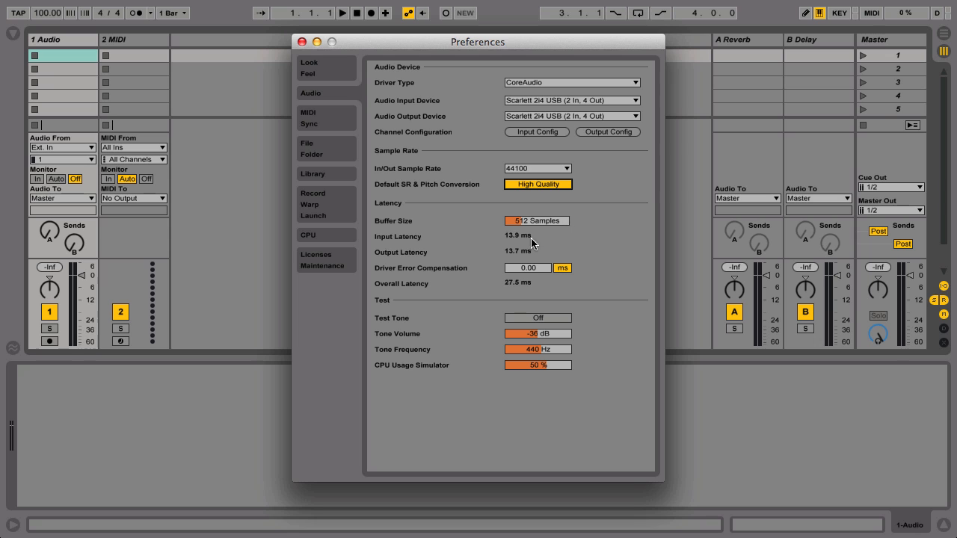
mouse_move(382, 310)
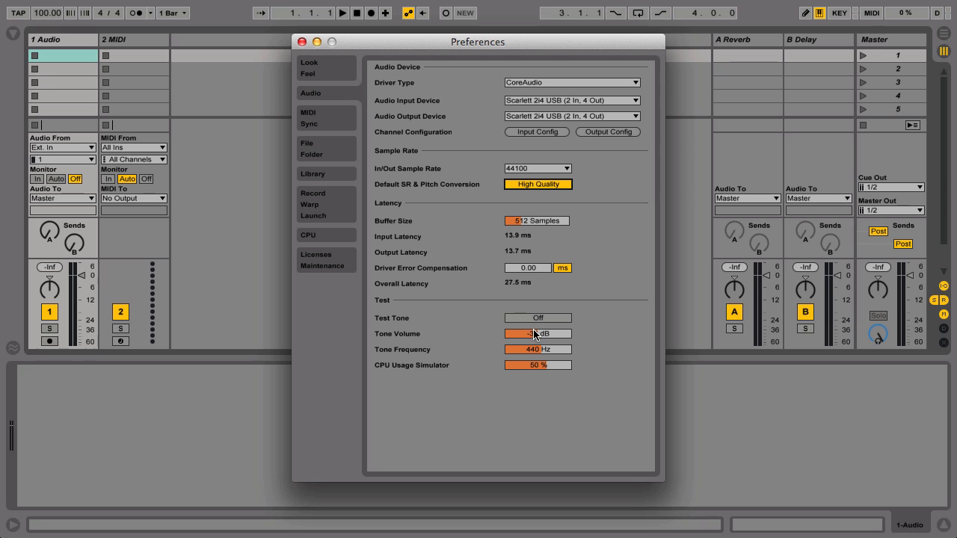
Step: Lower the test tone to -27 dB, raise the CPU simulator, and switch the test tone on with a 128-sample buffer
drag(532, 333, 516, 333)
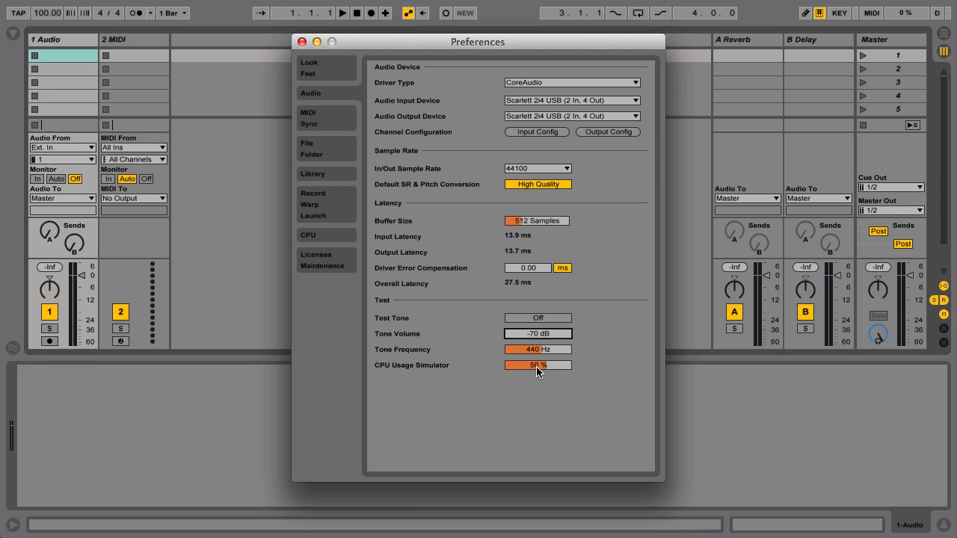
drag(538, 365, 556, 365)
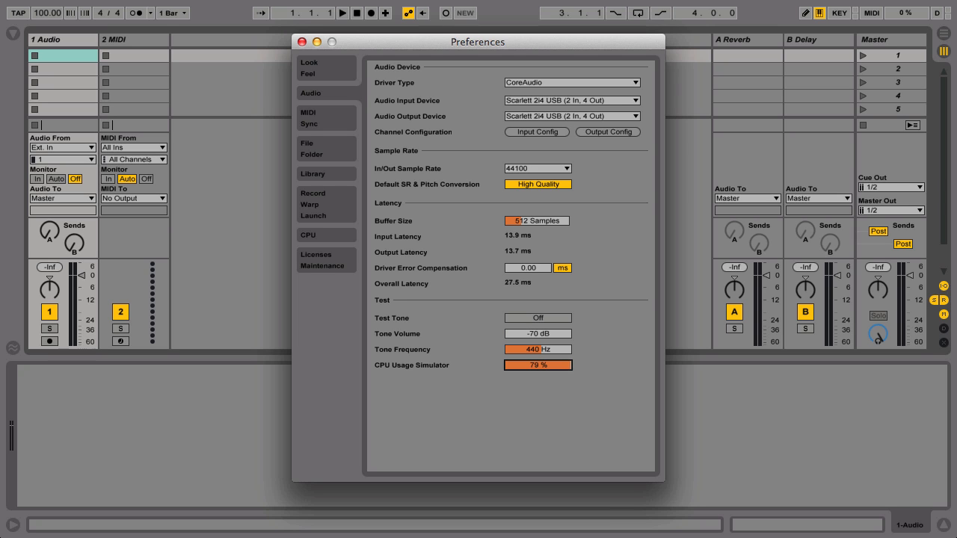
click(538, 317)
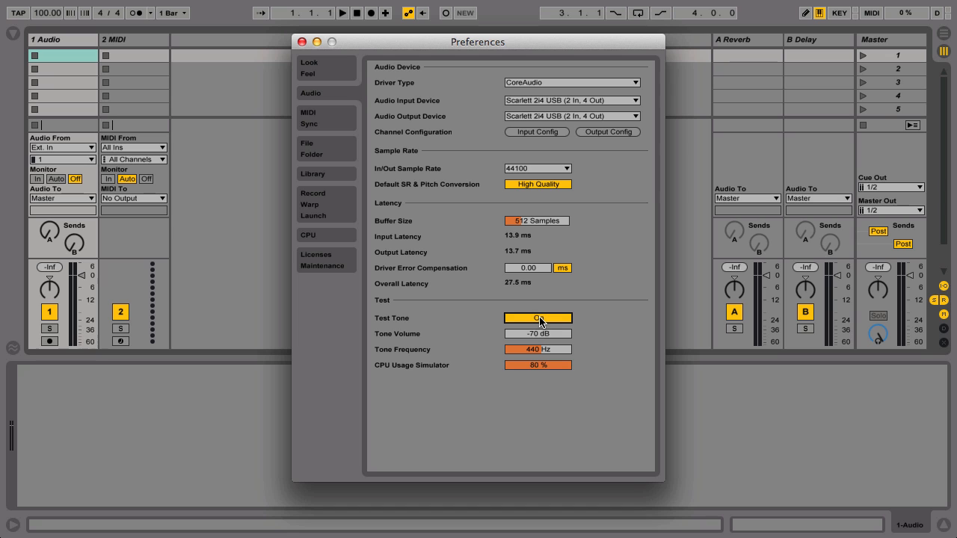
click(538, 317)
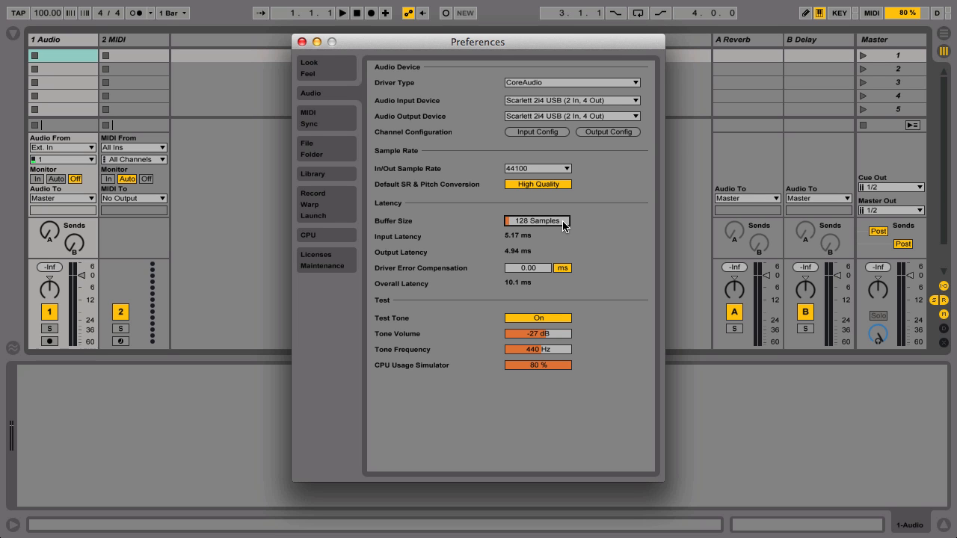
mouse_move(559, 278)
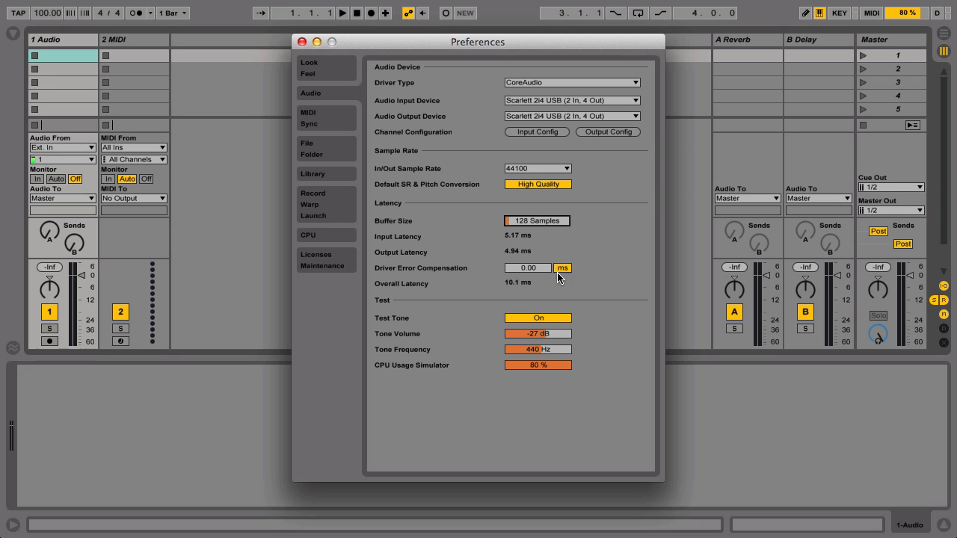
click(538, 317)
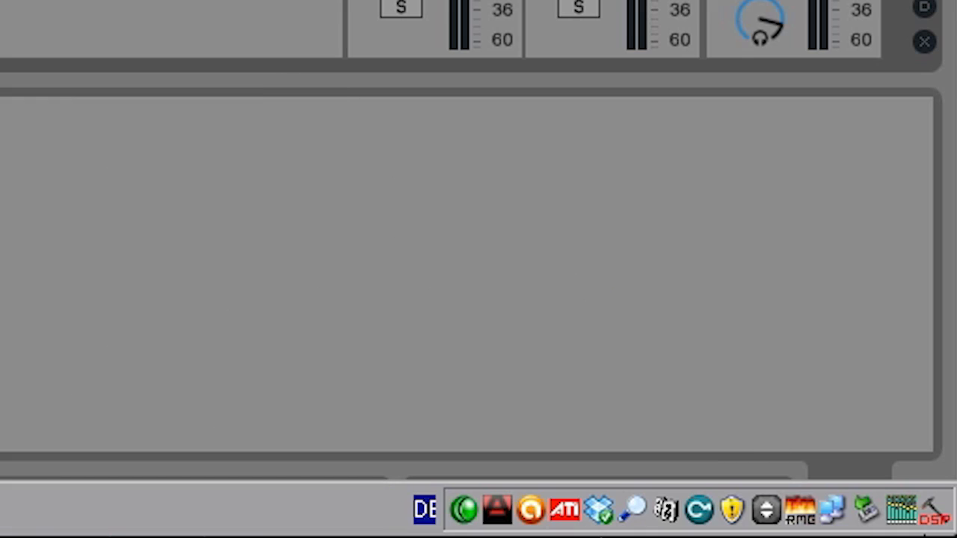
mouse_move(930, 520)
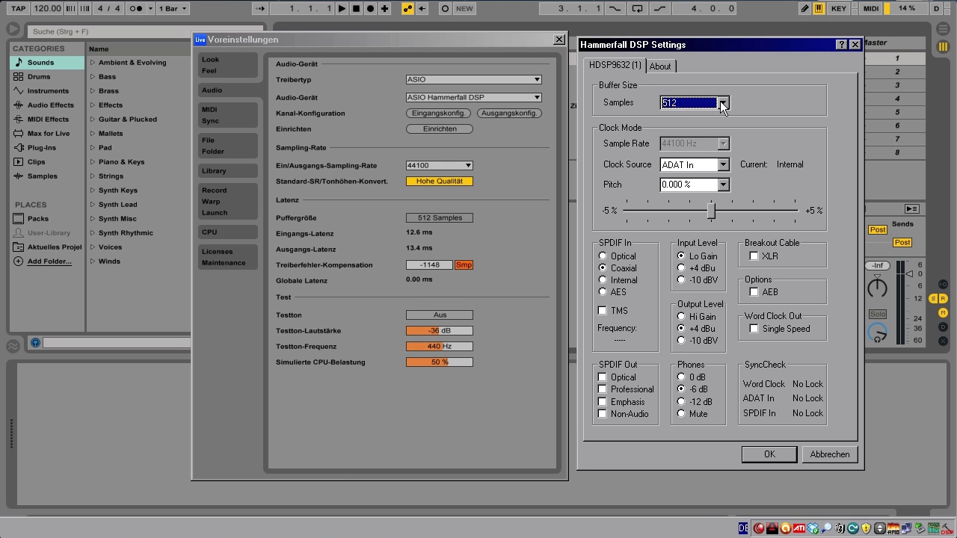
Step: Review the interface's buffer size choices before closing Preferences
click(721, 102)
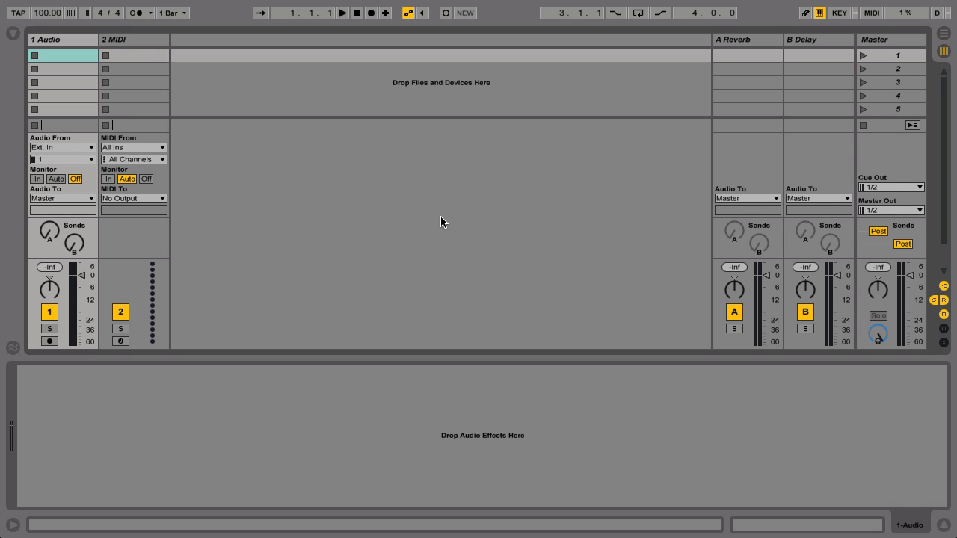
Step: Show the Help View's table of contents of all built-in lessons, down to the Hardware Setup section
click(290, 7)
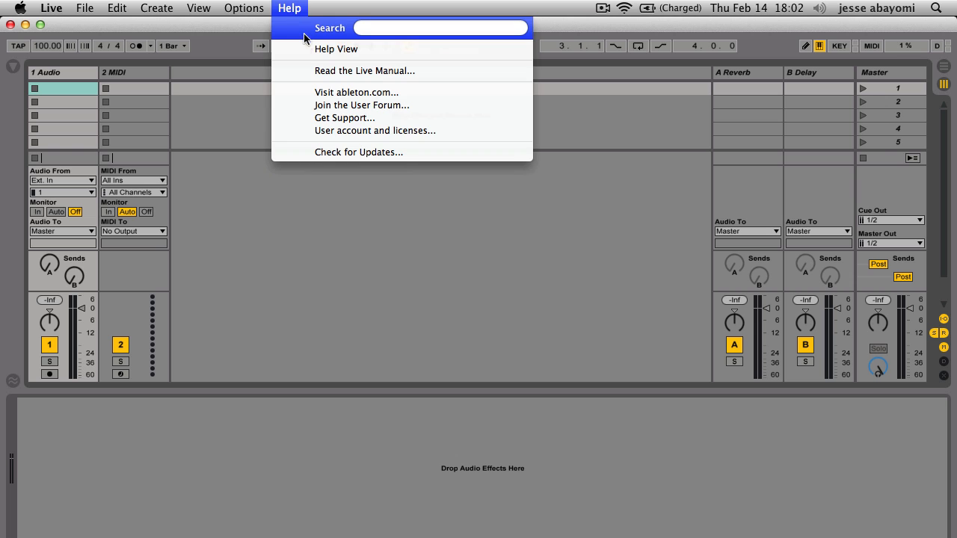
click(334, 48)
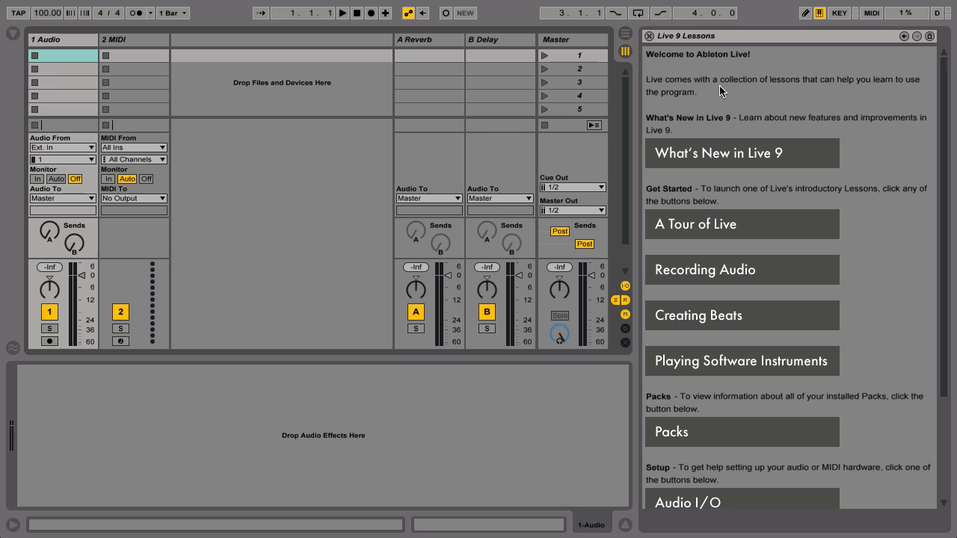
scroll(down, 3)
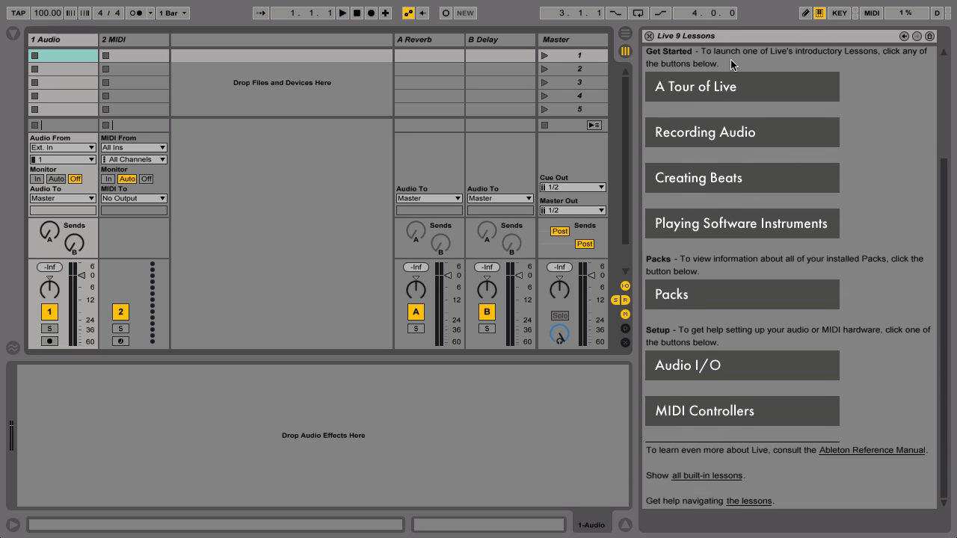
mouse_move(738, 482)
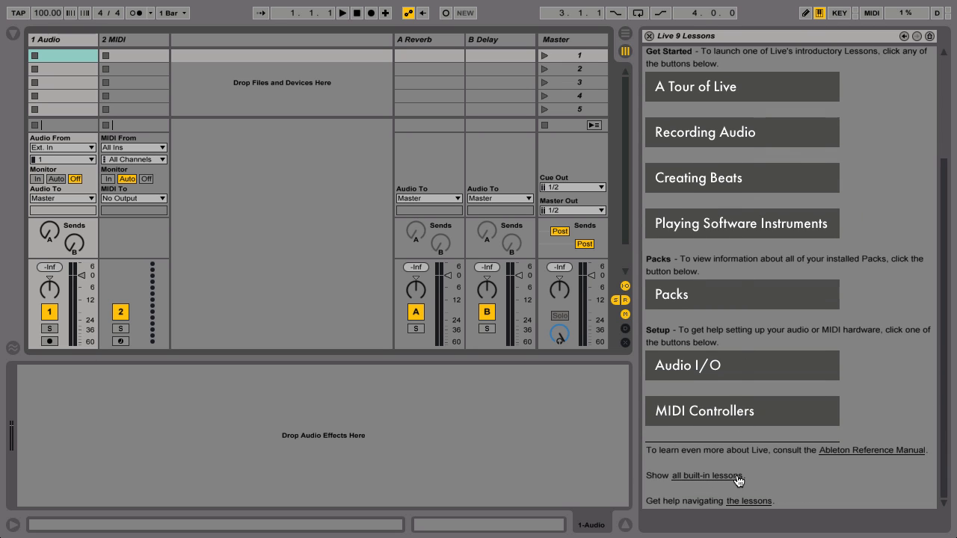
click(705, 476)
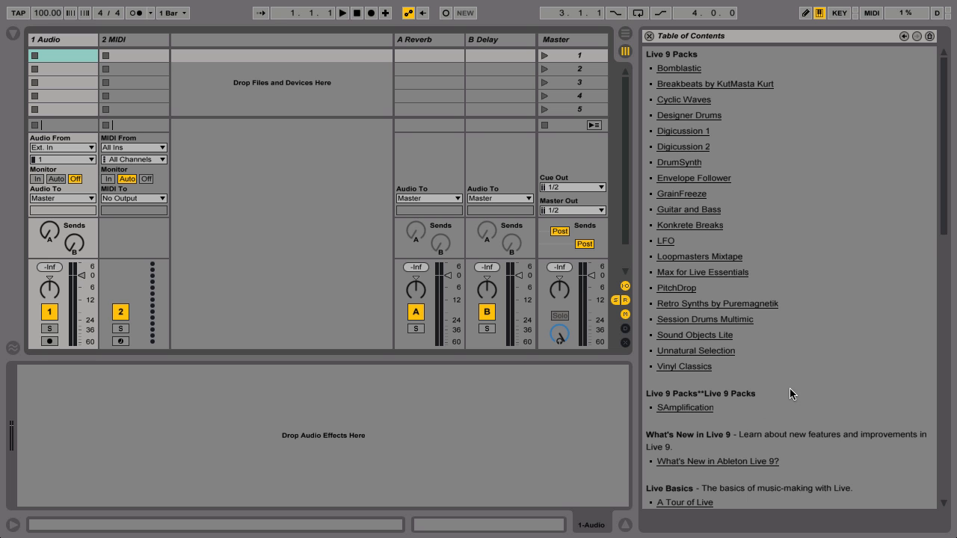
scroll(down, 3)
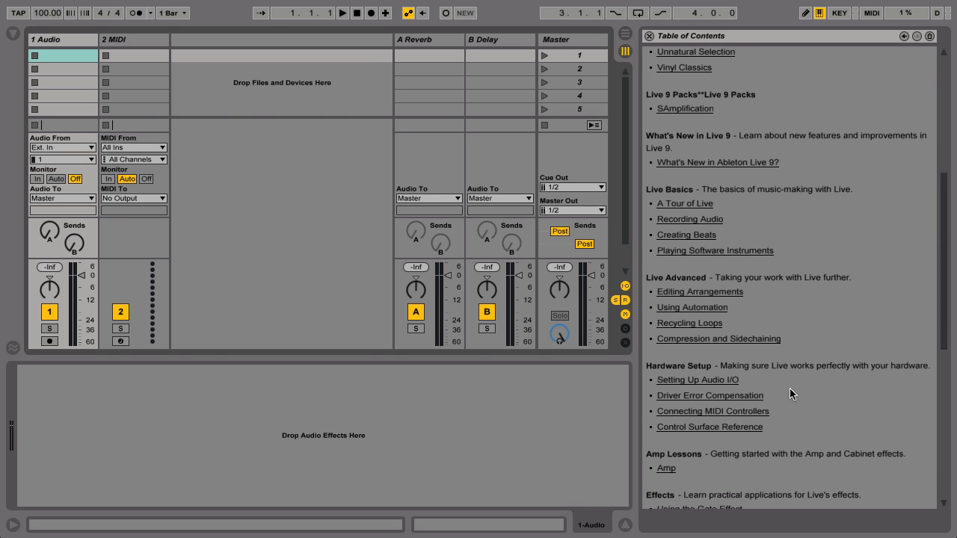
mouse_move(756, 400)
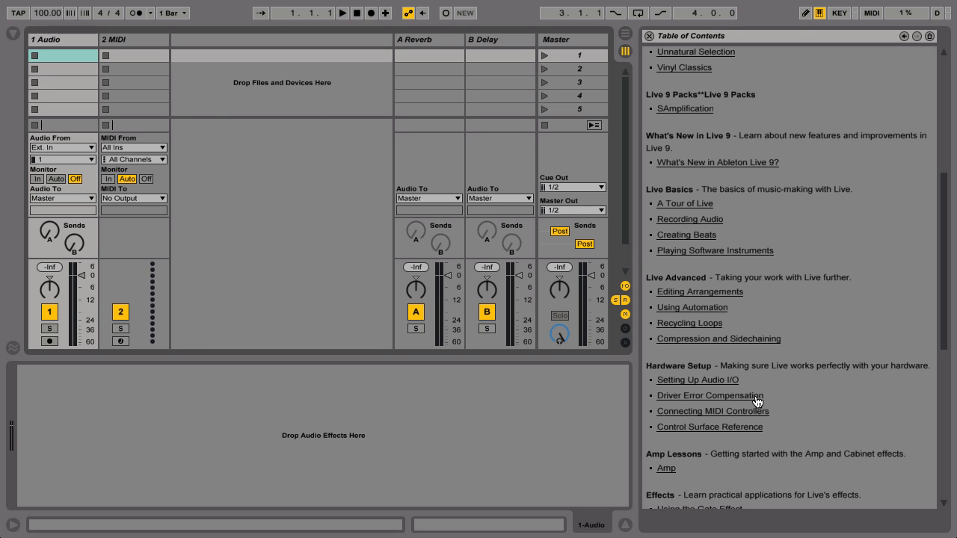
Step: Load the Driver Error Compensation lesson in the Help View
click(710, 395)
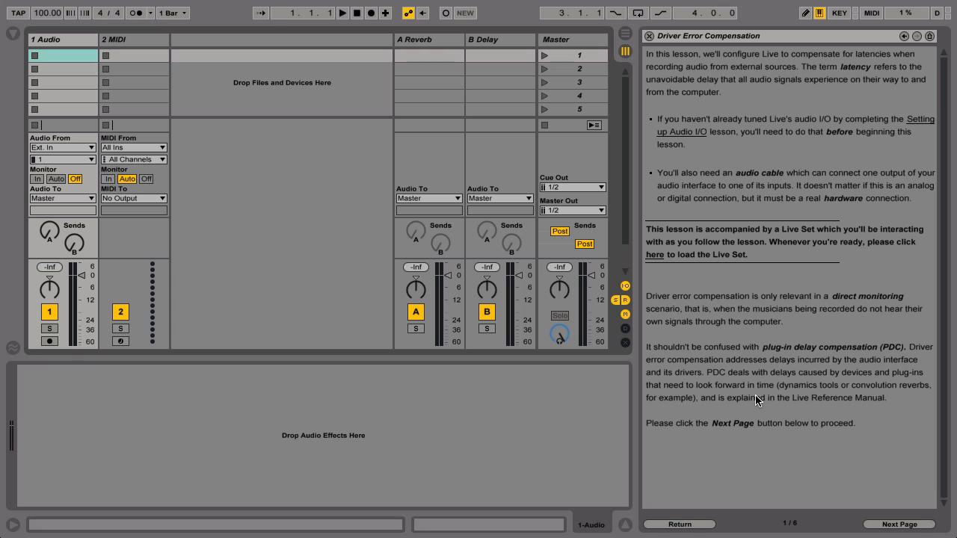
mouse_move(656, 260)
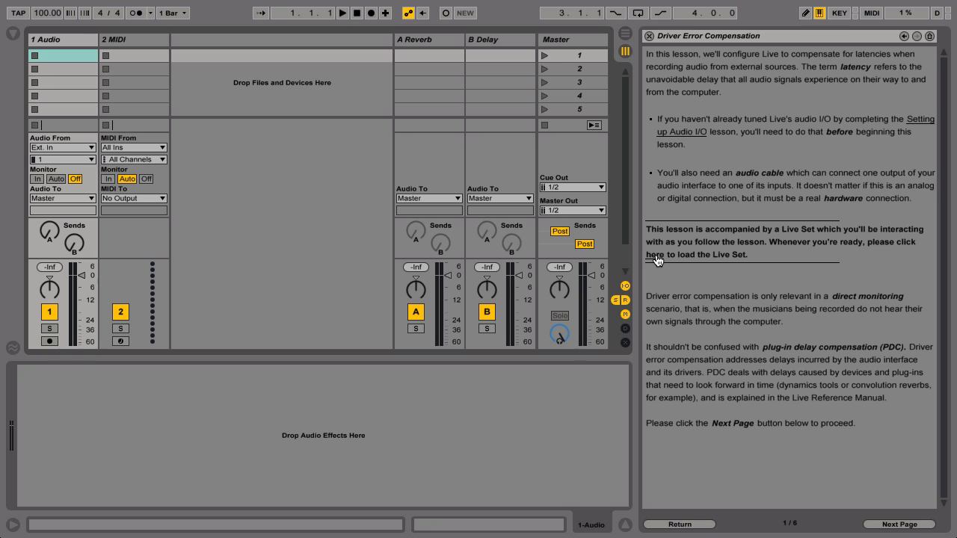
Step: Load the Live Set that accompanies the lesson, with the tom clip on track 1
click(655, 254)
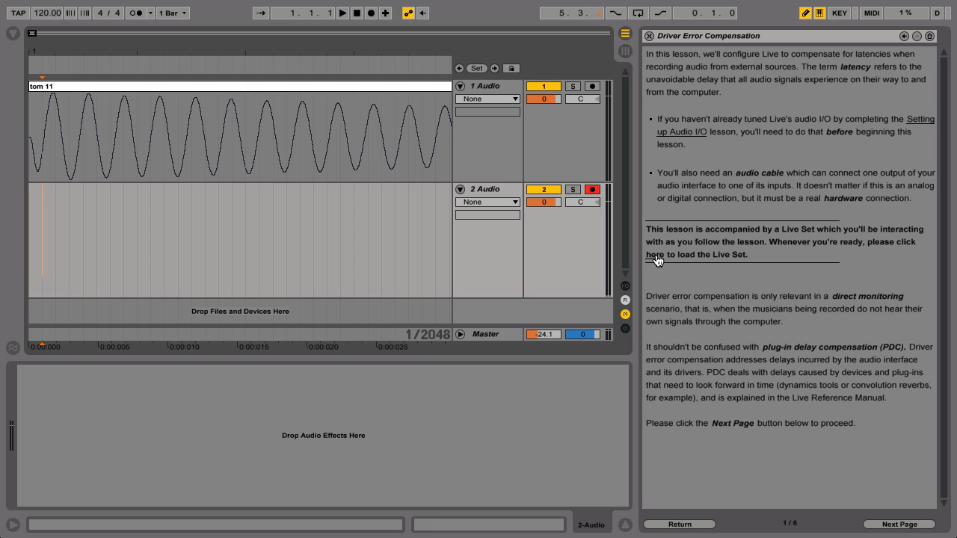
mouse_move(635, 239)
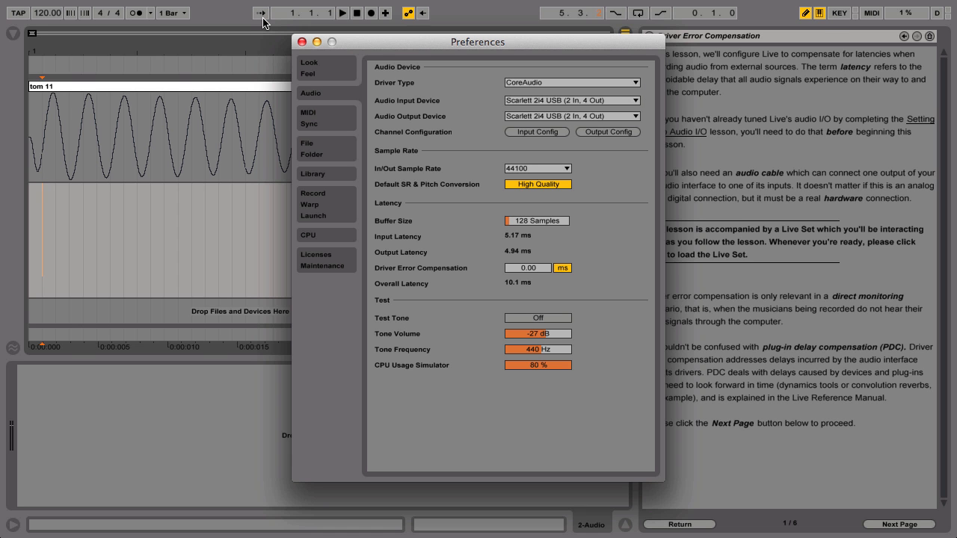
mouse_move(342, 212)
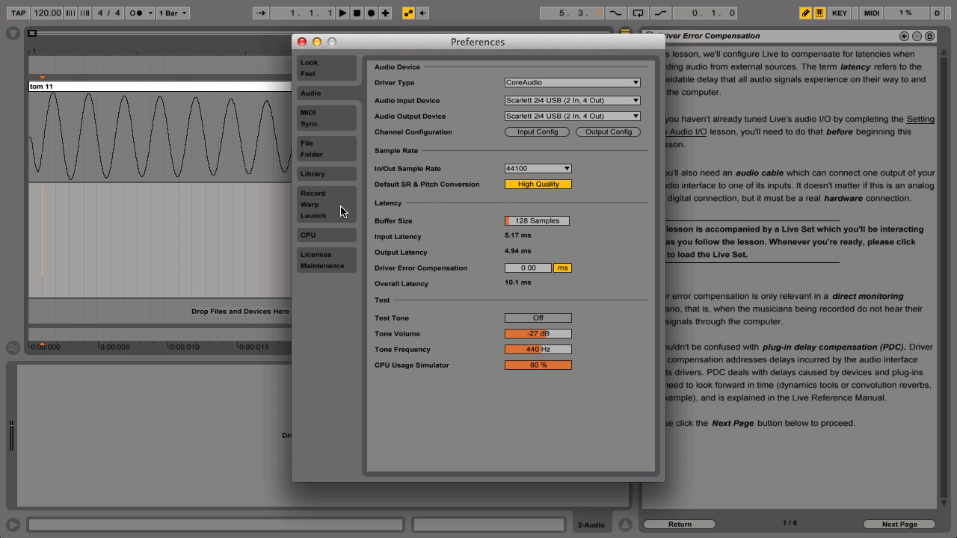
Step: Turn Create Fades on Clip Edges off in the Record Warp Launch preferences and close Preferences
click(311, 192)
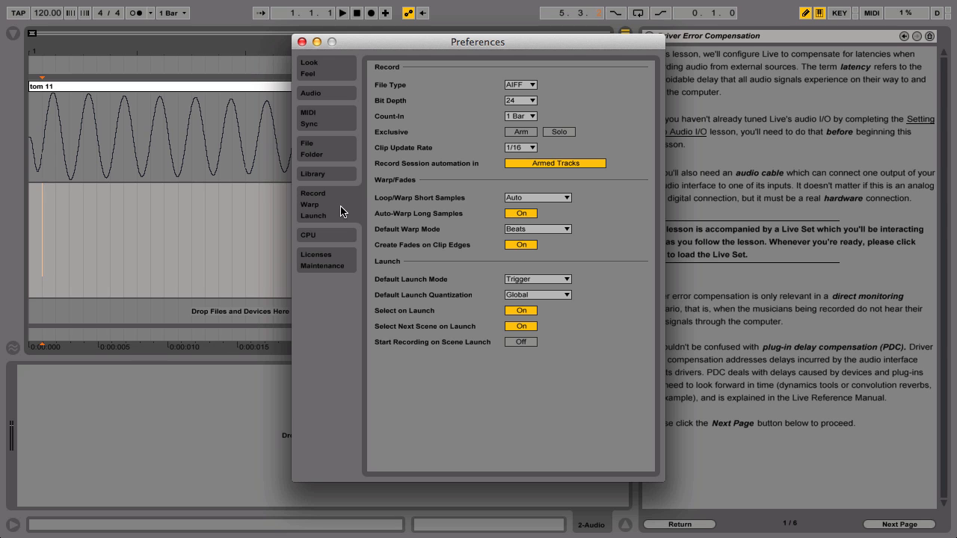
mouse_move(450, 251)
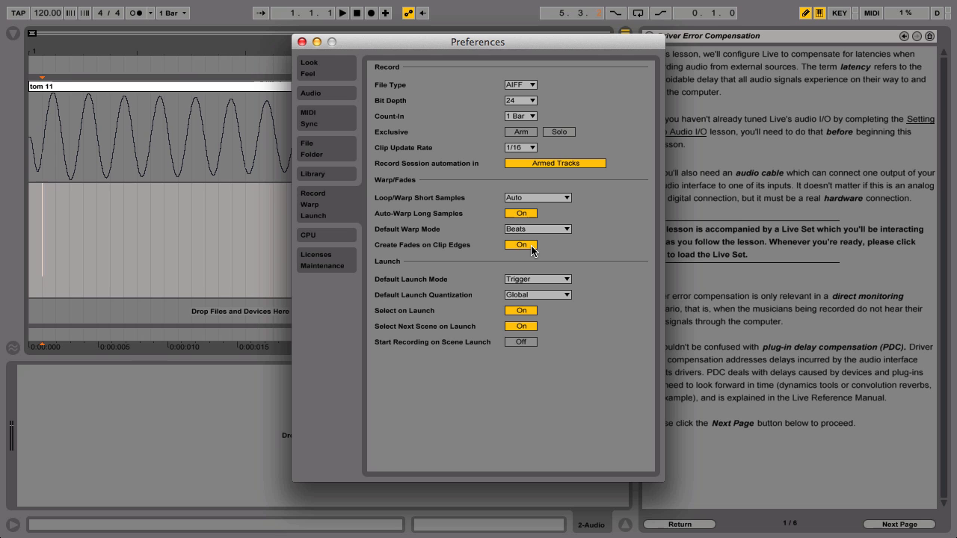
click(521, 245)
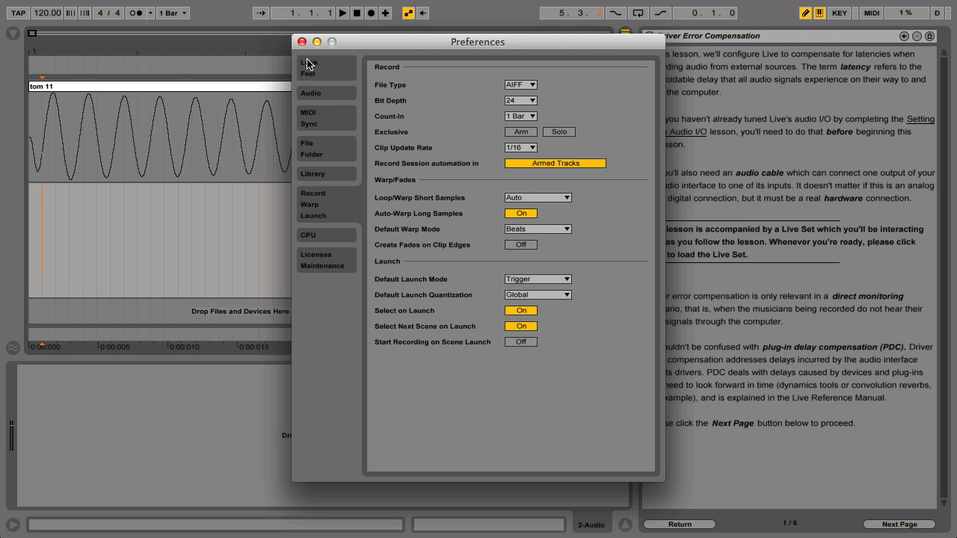
click(302, 42)
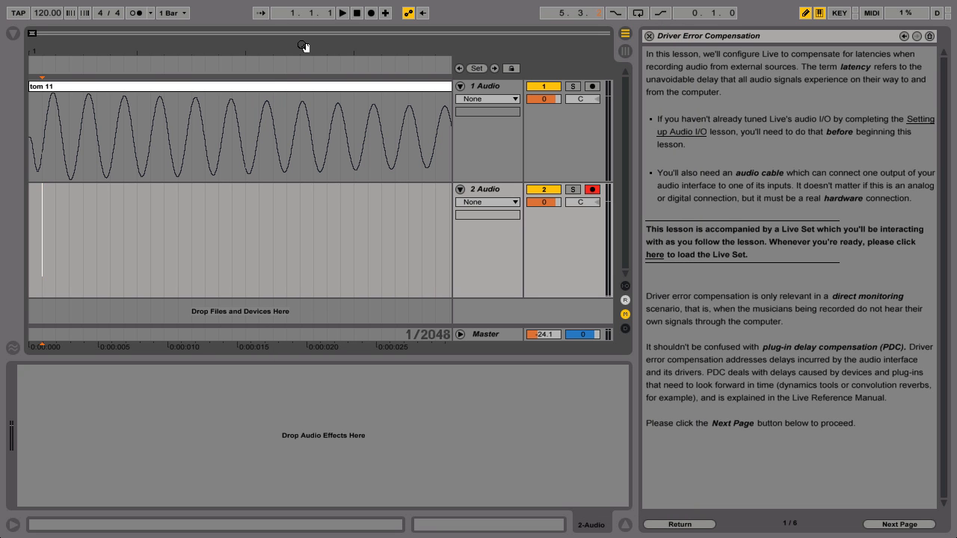
Step: Play and stop the set, return to the start, and lower the master volume to about -16 dB
click(343, 12)
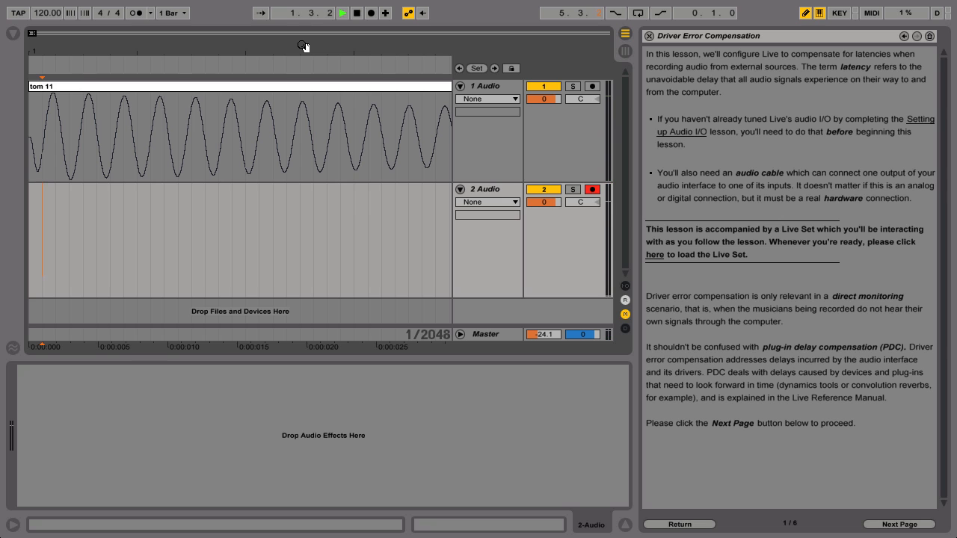
click(321, 12)
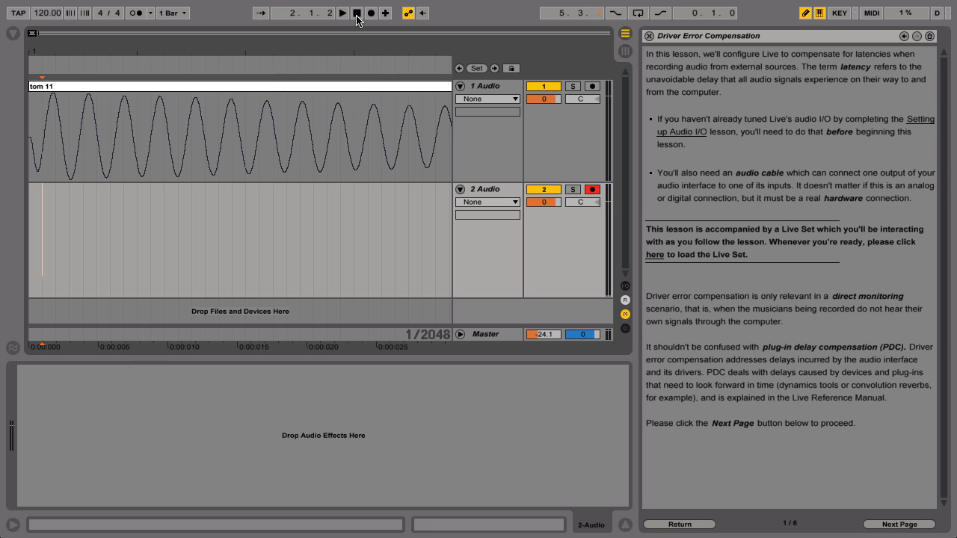
click(356, 12)
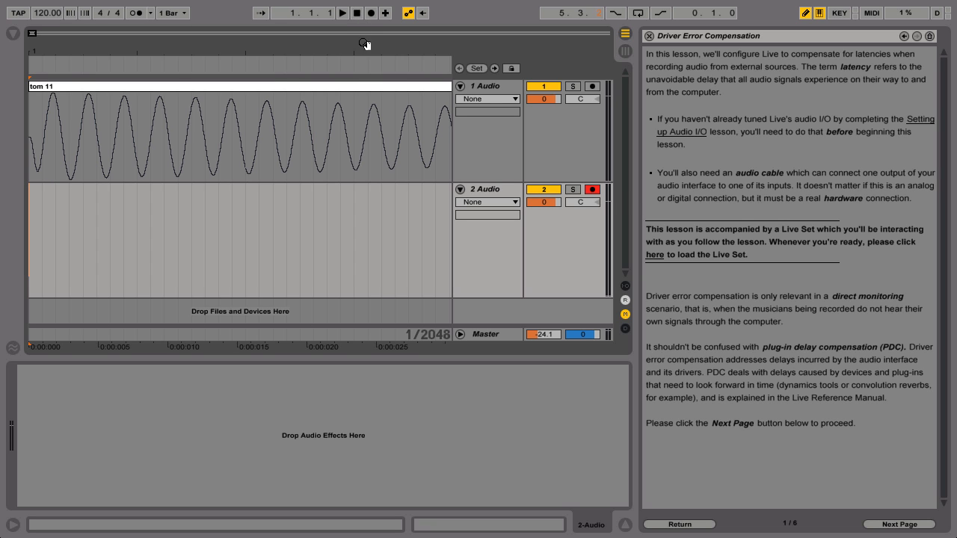
mouse_move(365, 57)
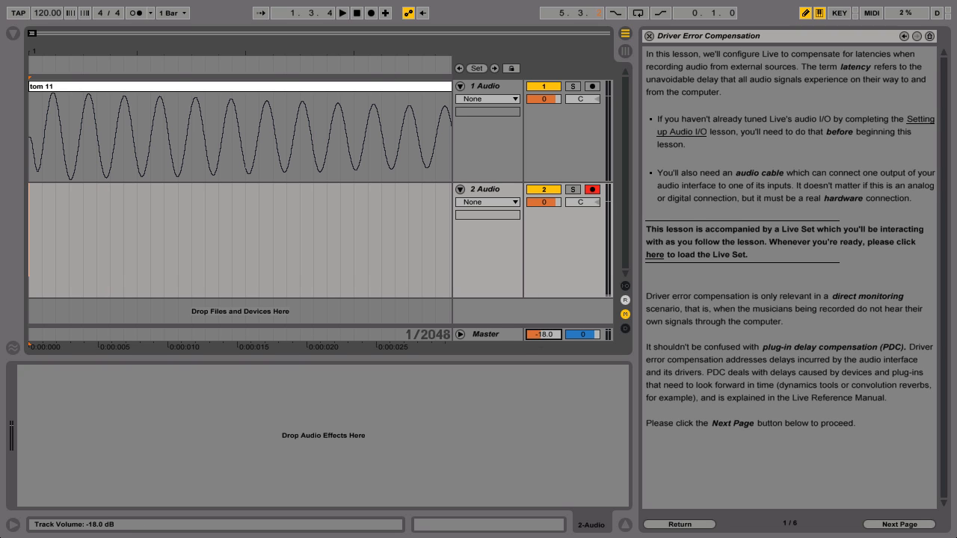
drag(541, 335, 541, 329)
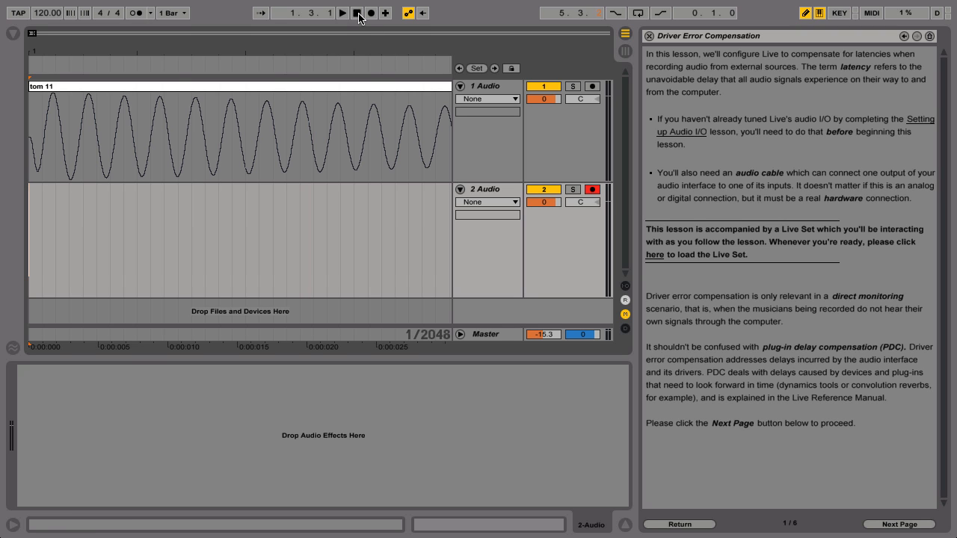
Step: Record the looped-back tom onto armed track 2 and select the new clip
click(371, 12)
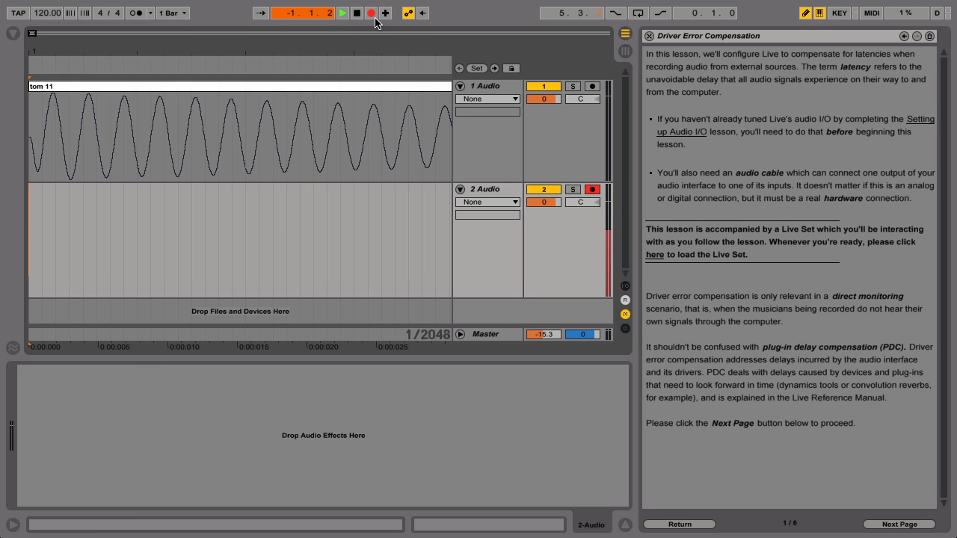
click(371, 12)
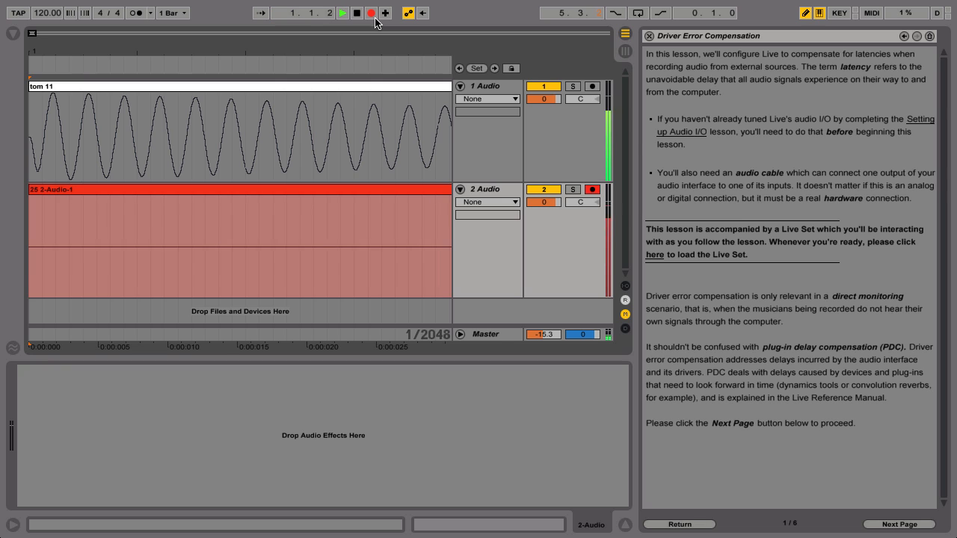
click(341, 12)
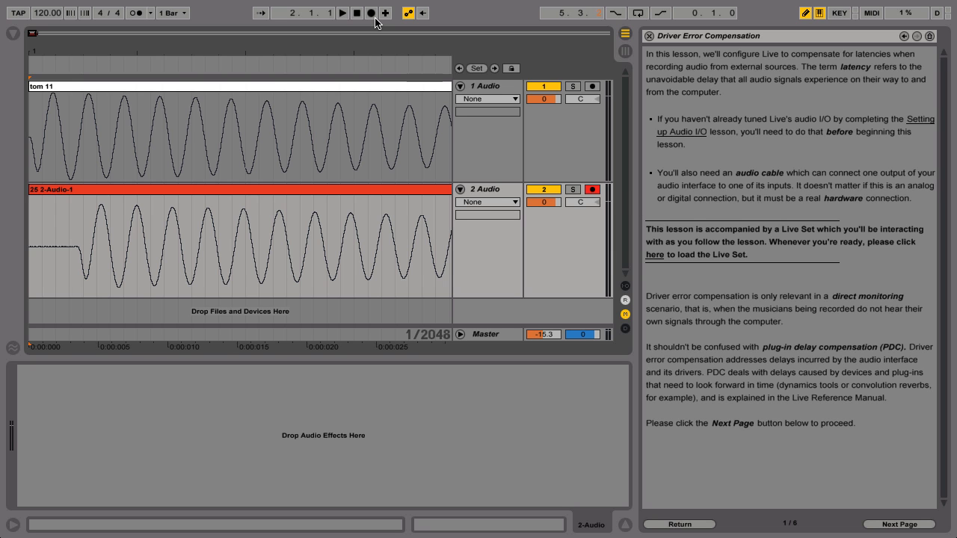
click(308, 188)
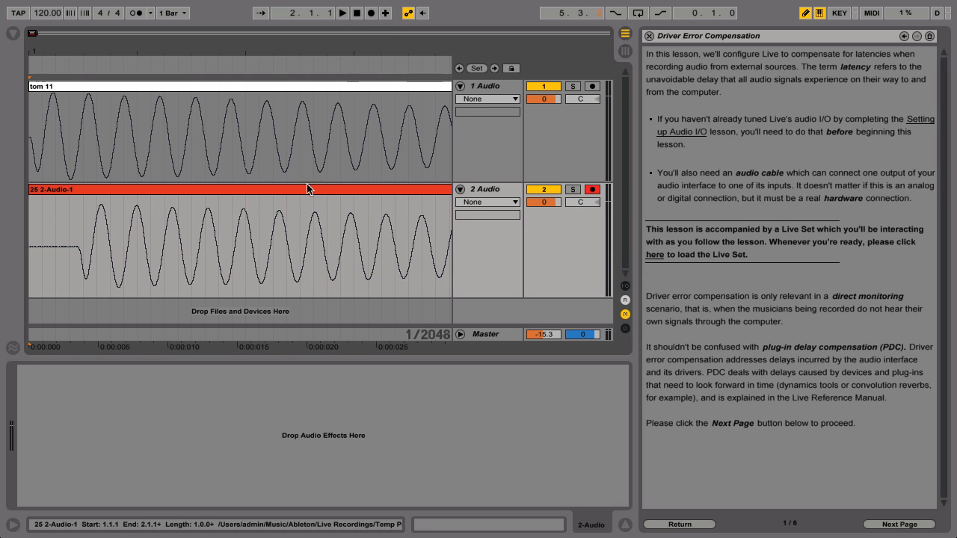
Step: Disable Warp on the track 2 recording, inspect its delayed onset, and reopen Preferences
click(306, 191)
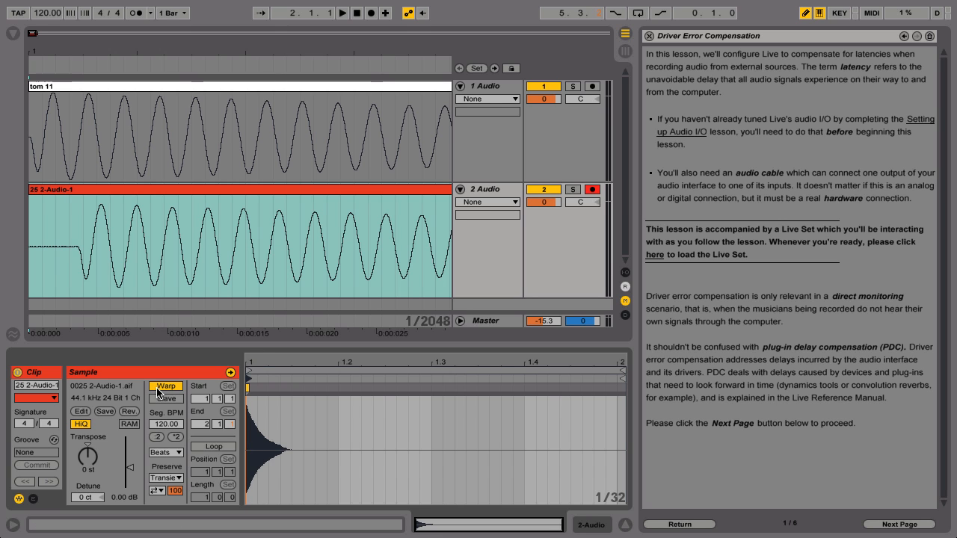
click(164, 386)
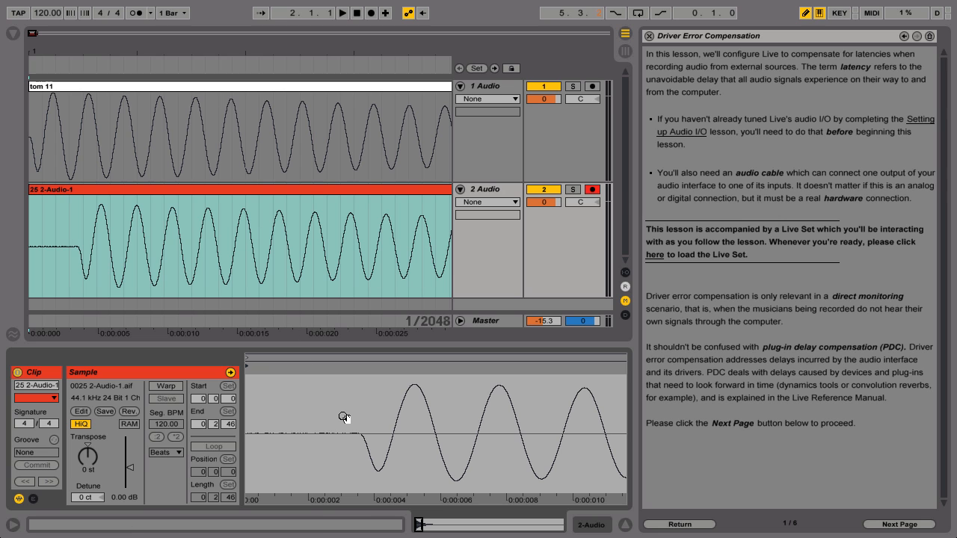
click(344, 416)
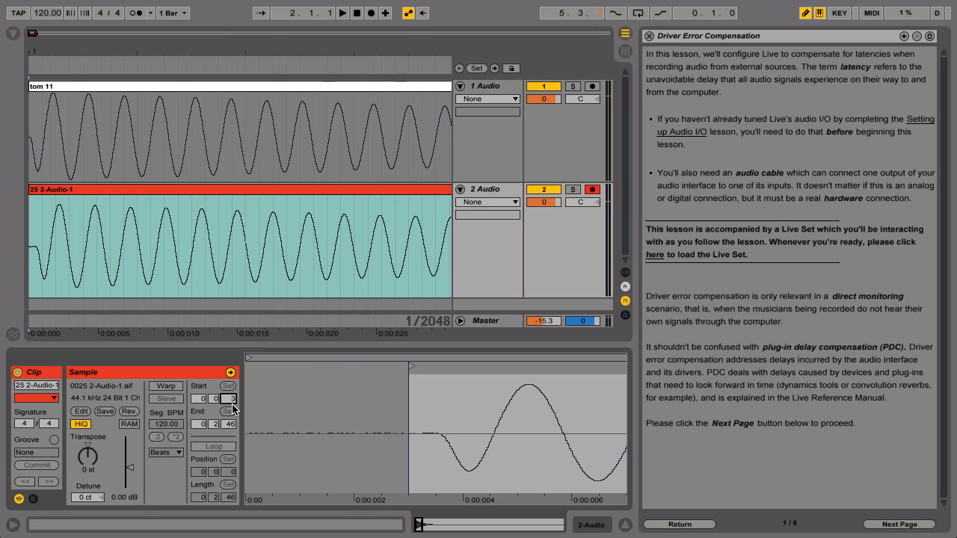
click(228, 398)
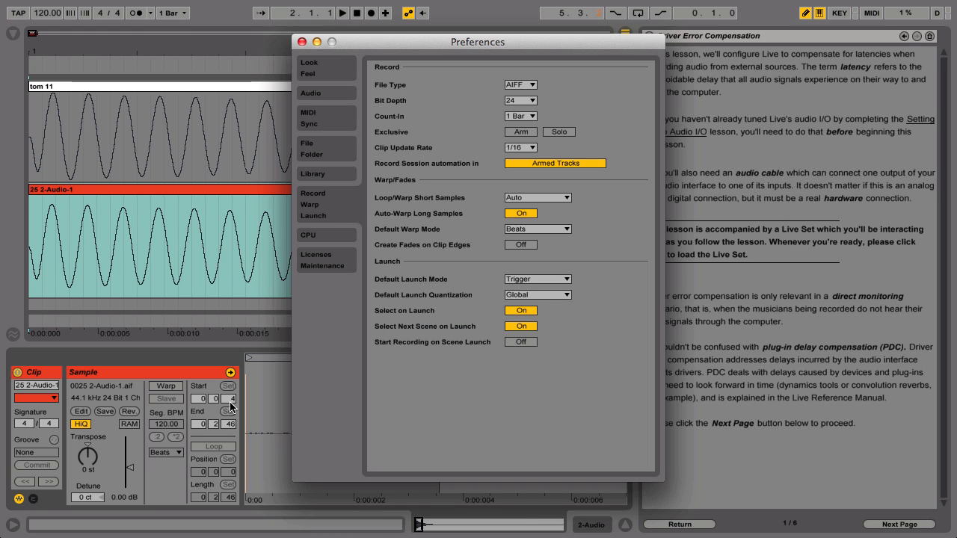
Step: Set Driver Error Compensation to 4.00 ms in Audio preferences and close the window
click(311, 92)
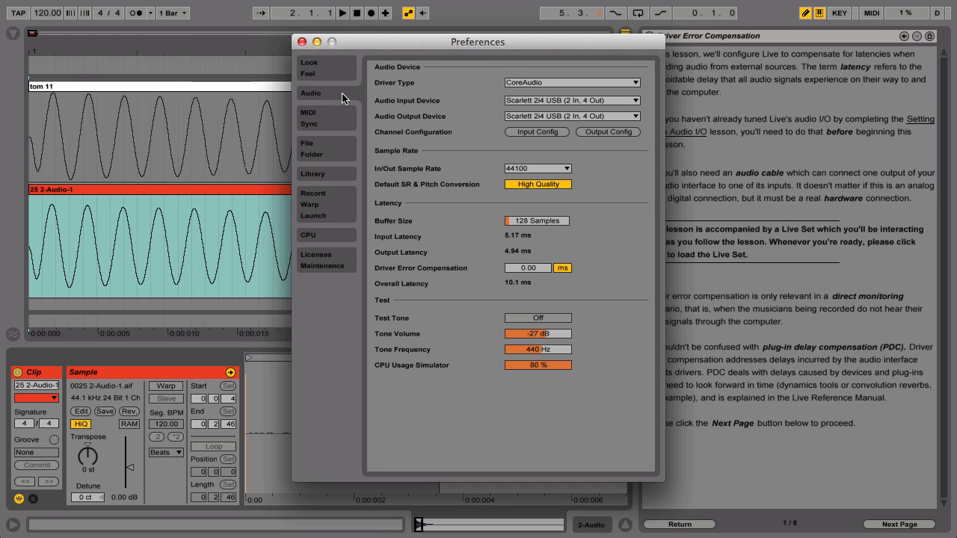
mouse_move(542, 272)
text(4)
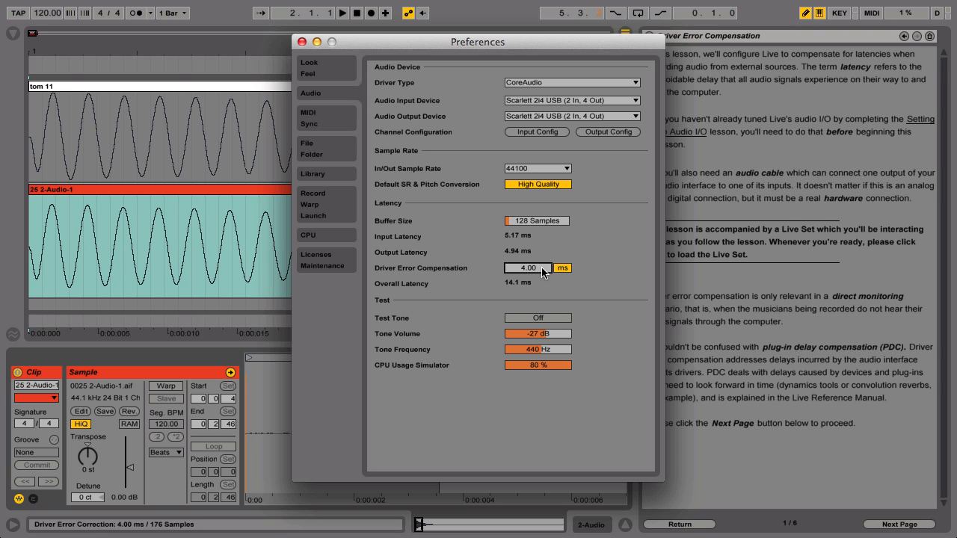
mouse_move(310, 58)
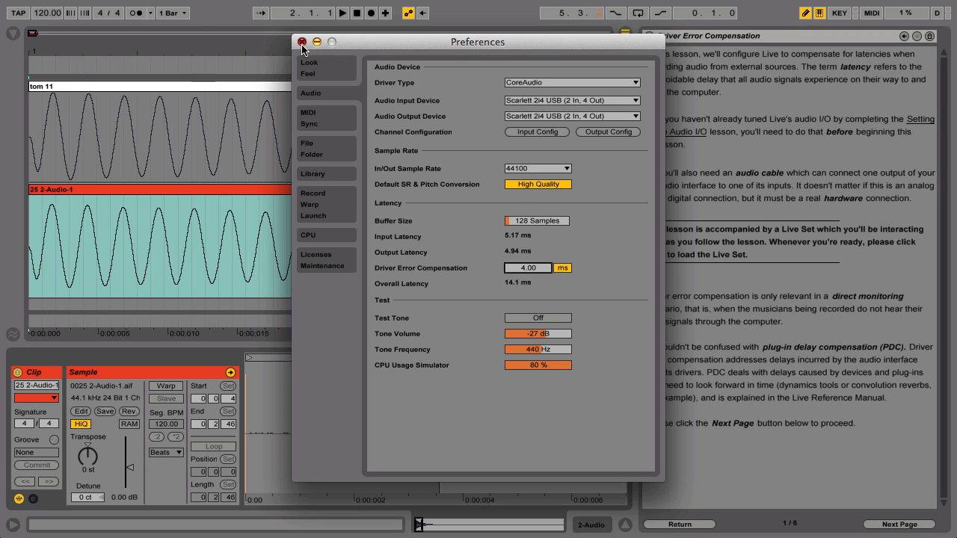
click(302, 42)
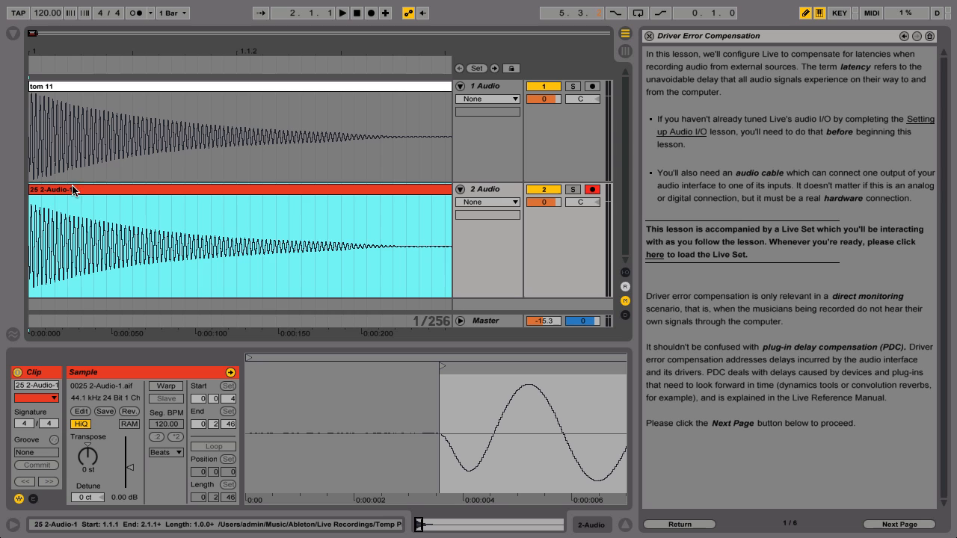
Step: Replace the old track 2 clip with a fresh tom recording and reopen Preferences on Audio
click(101, 191)
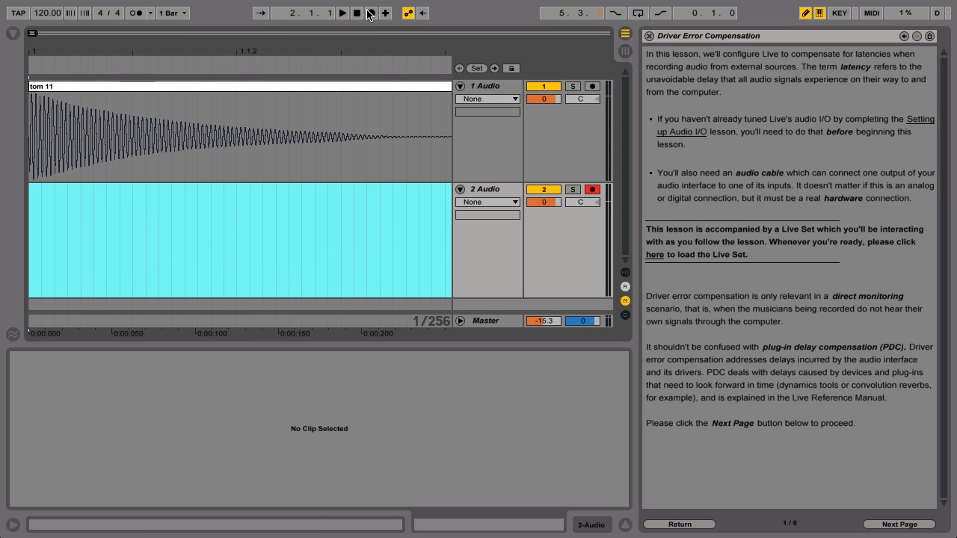
click(370, 12)
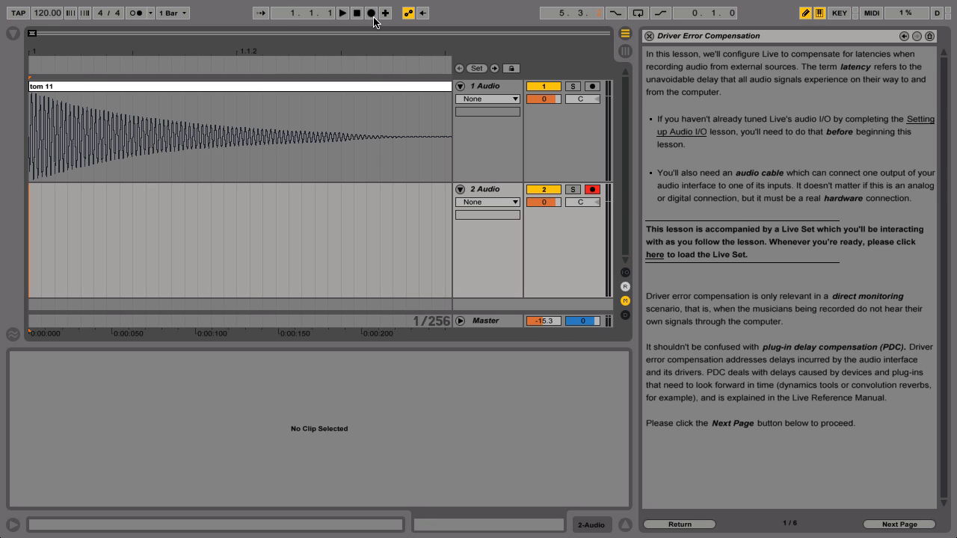
click(371, 12)
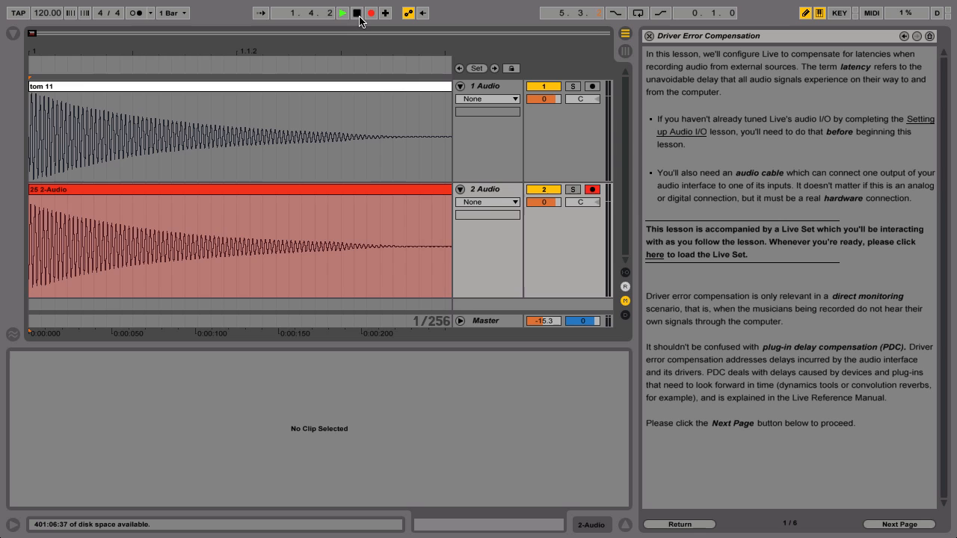
click(341, 12)
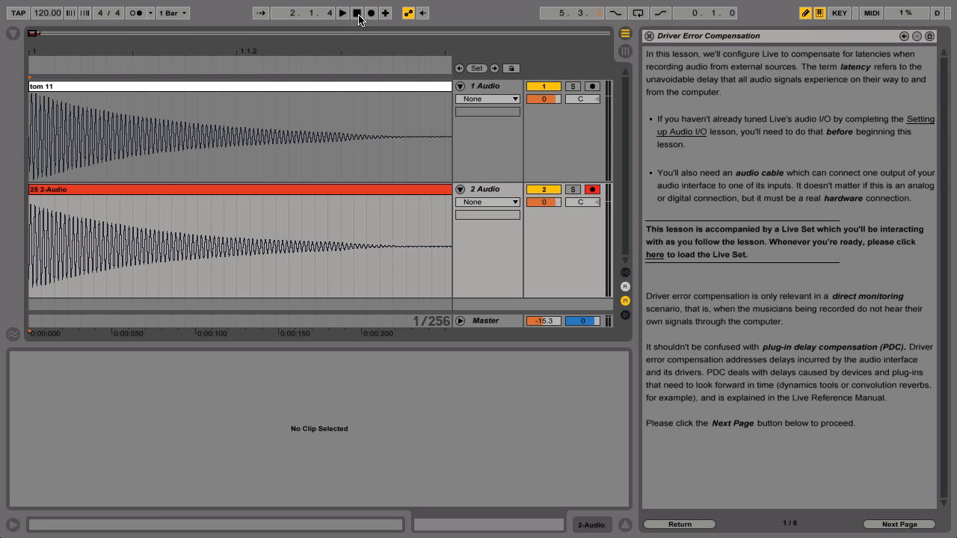
mouse_move(191, 49)
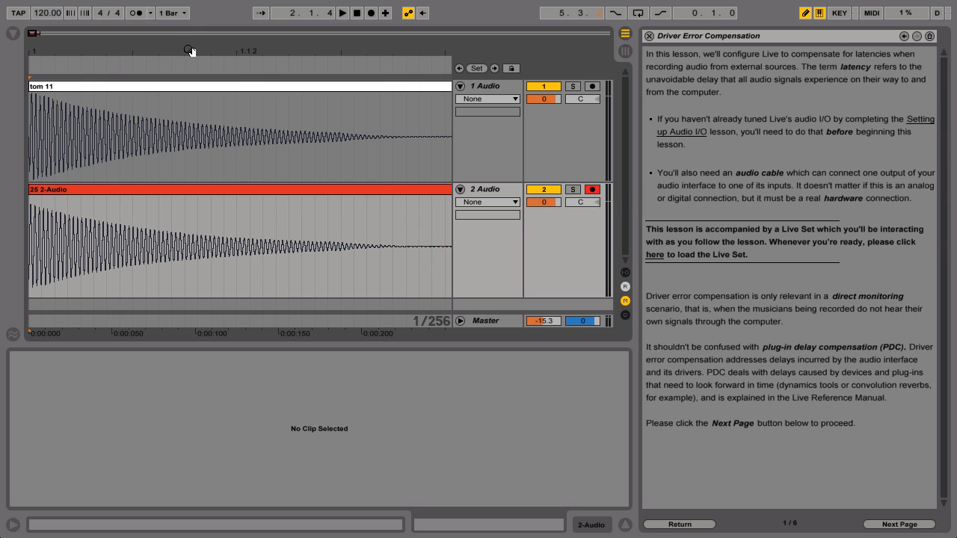
click(186, 51)
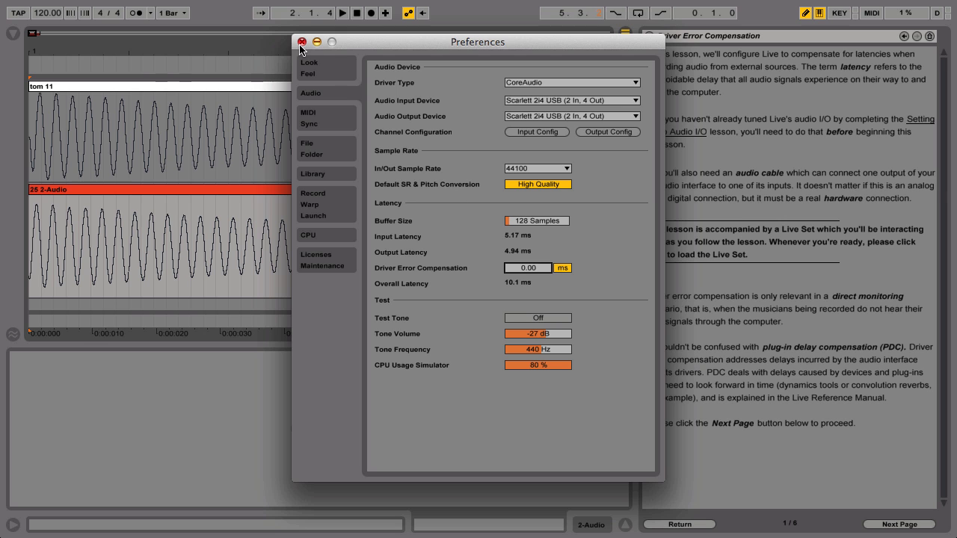
Step: Record another tom take on track 2 at 0.00 ms compensation and select the Driver Error Compensation field
click(302, 42)
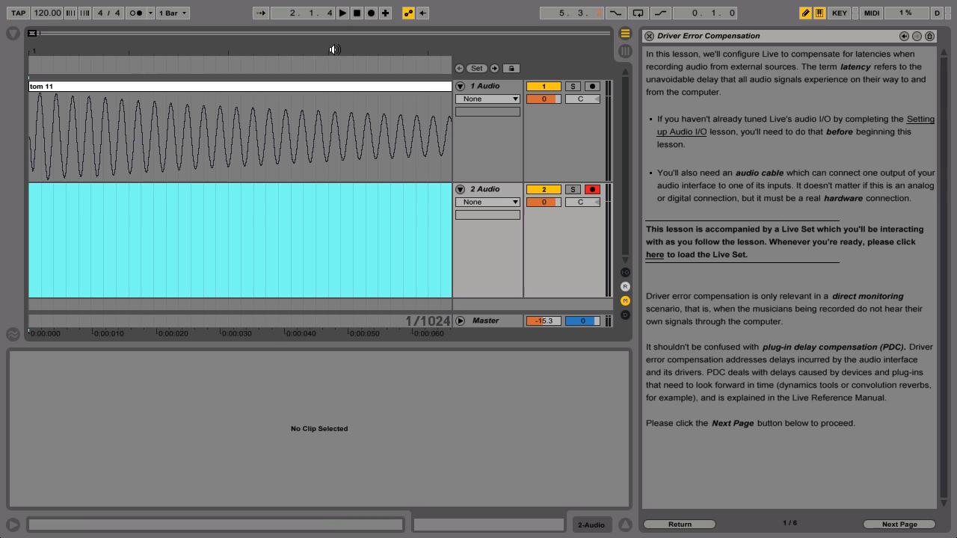
click(370, 12)
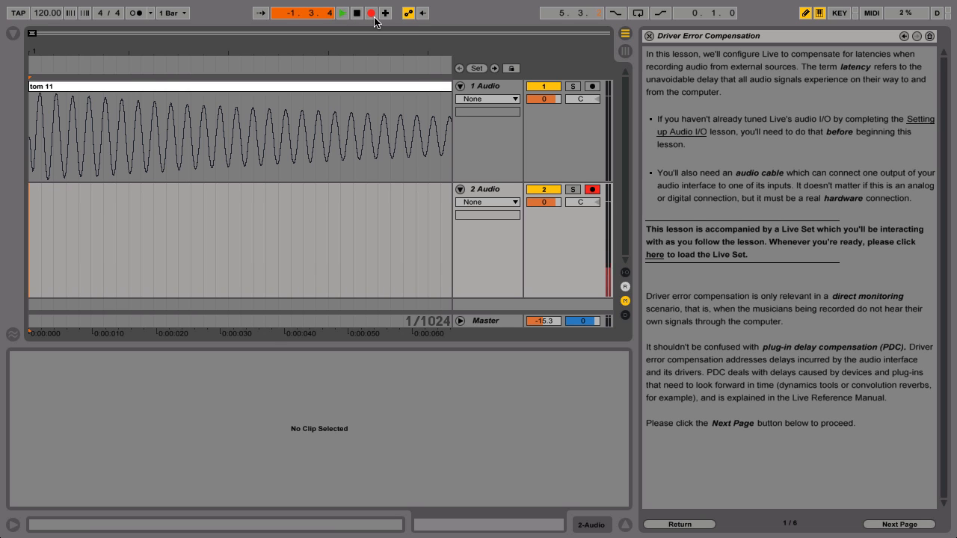
click(341, 12)
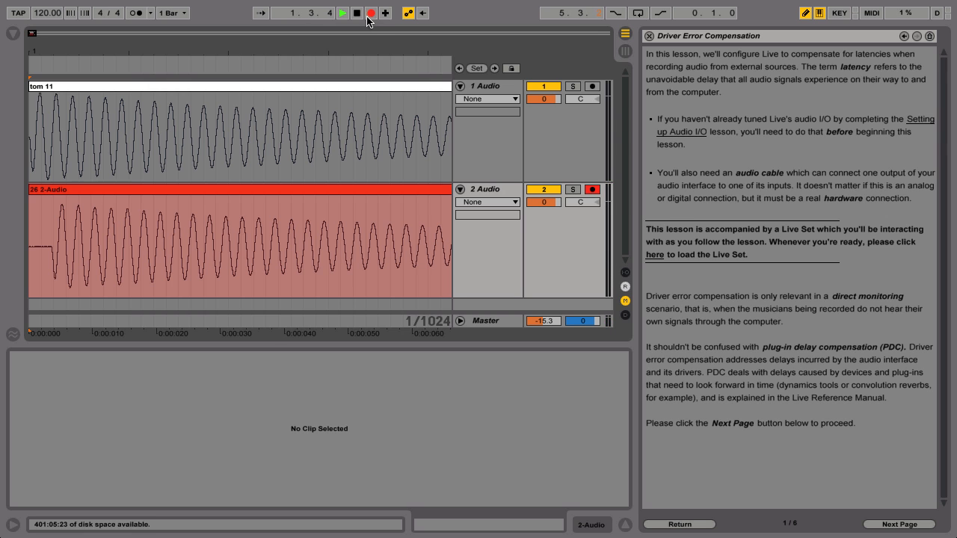
click(341, 12)
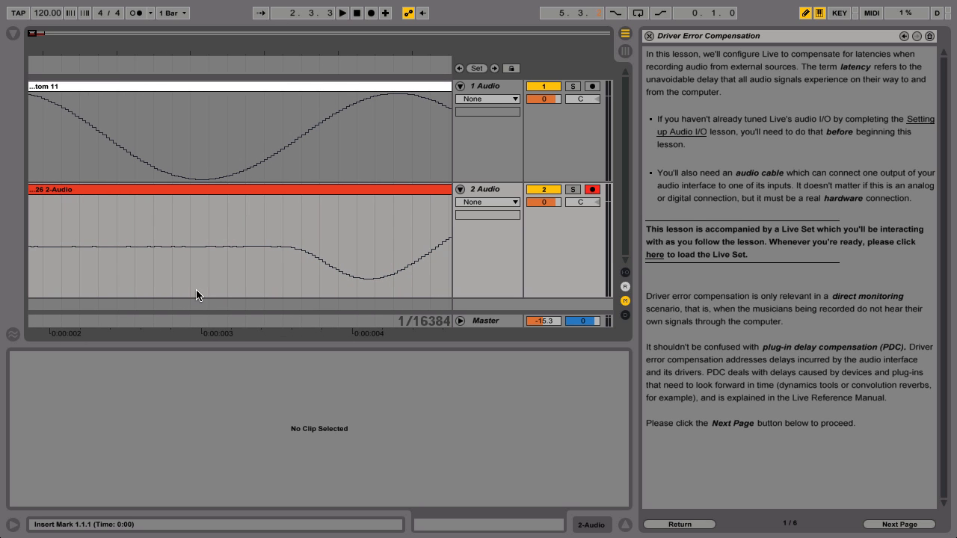
mouse_move(214, 299)
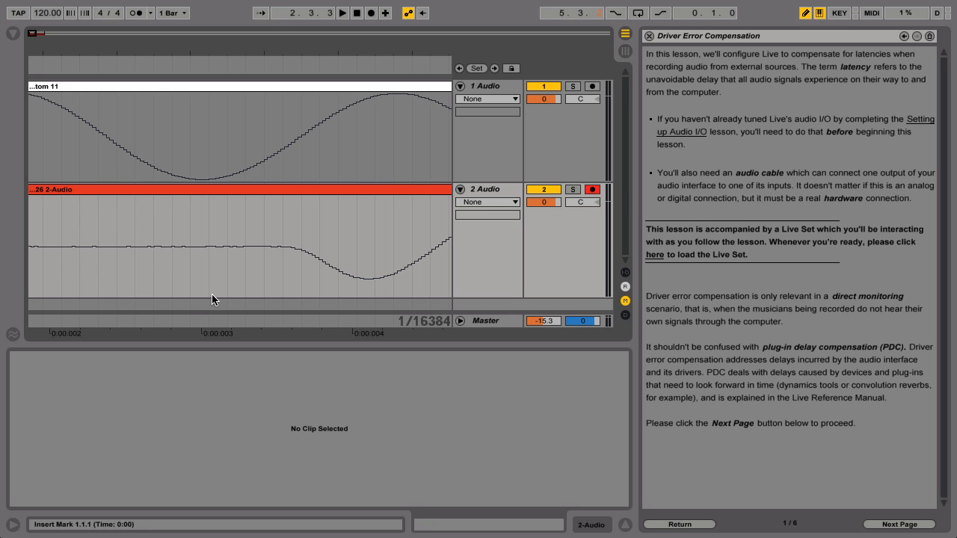
mouse_move(284, 298)
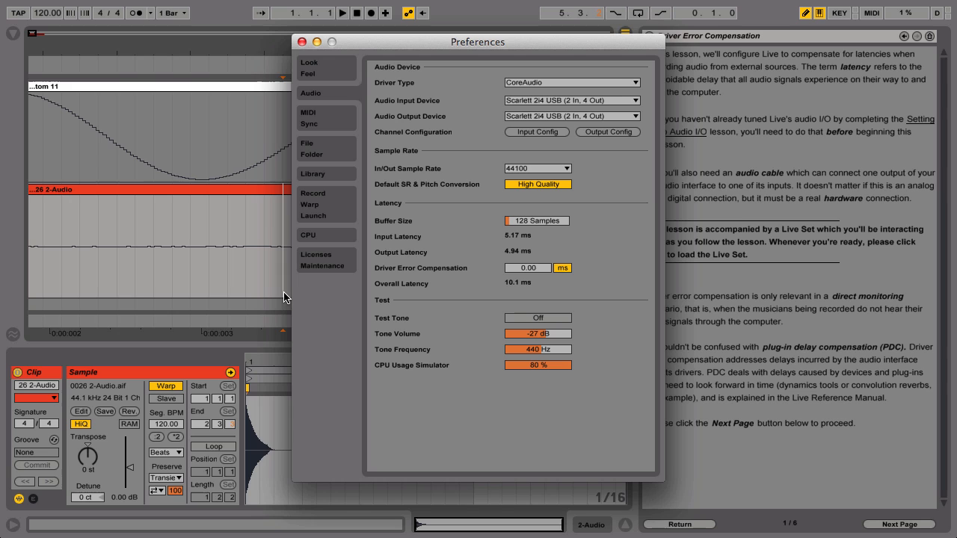
click(526, 268)
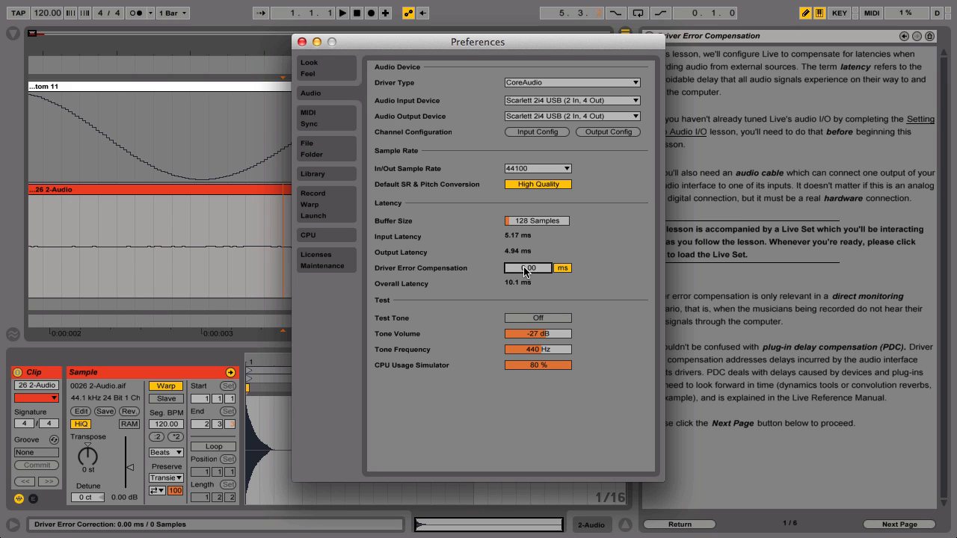